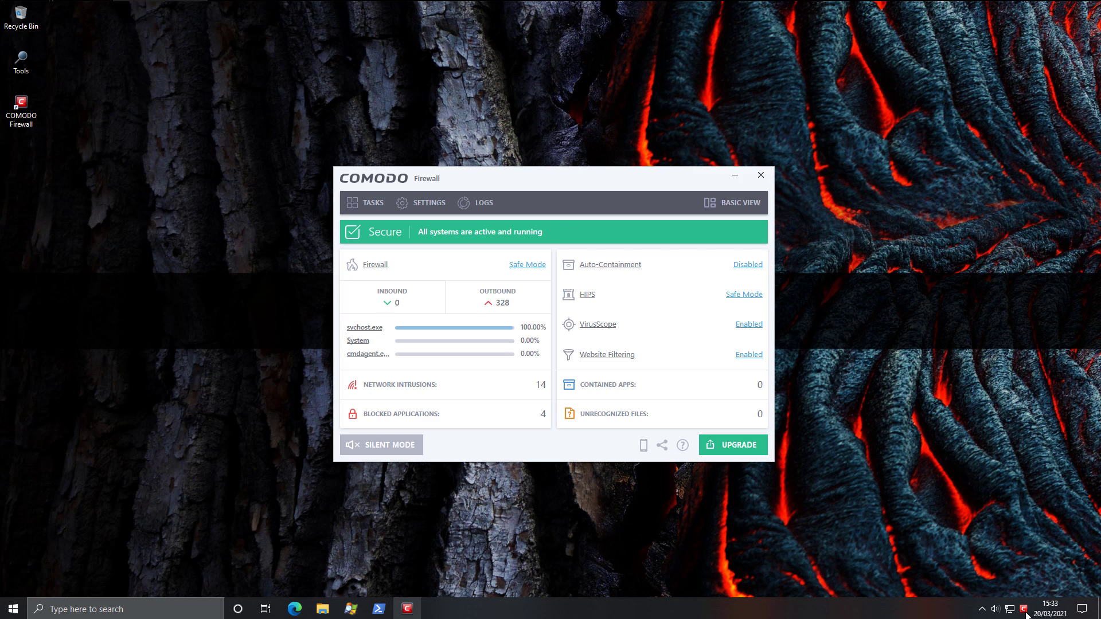
{"action": "mouse_move", "coordinate": [450, 242]}
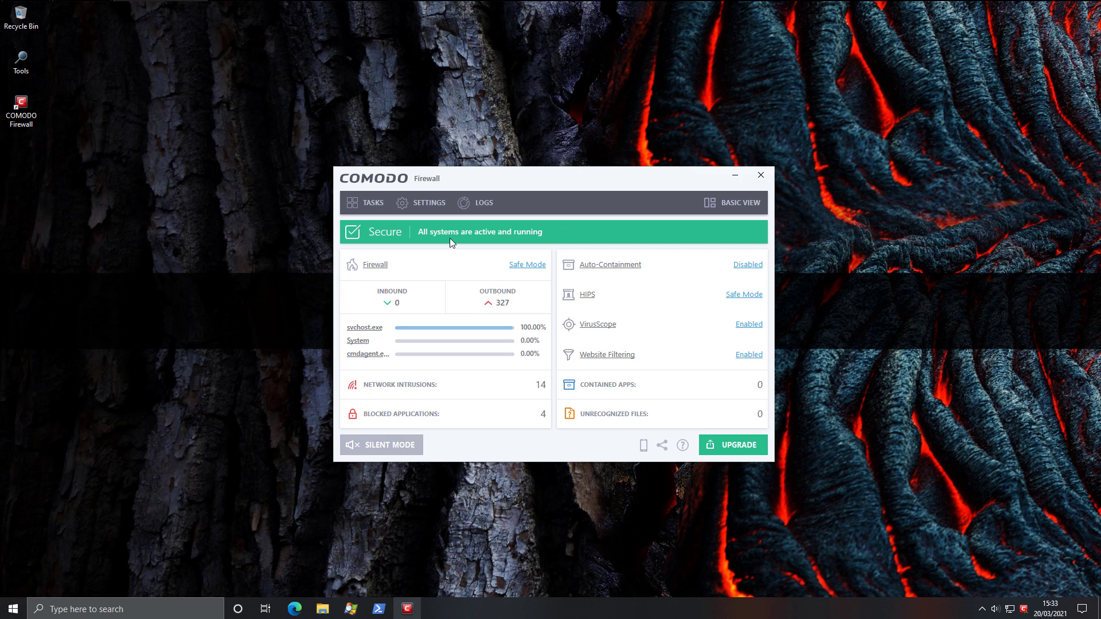
Step: Toggle the dashboard view, browse HIPS Settings, HIPS Rules and Protected Objects, then cancel
{"action": "left_click", "coordinate": [739, 203]}
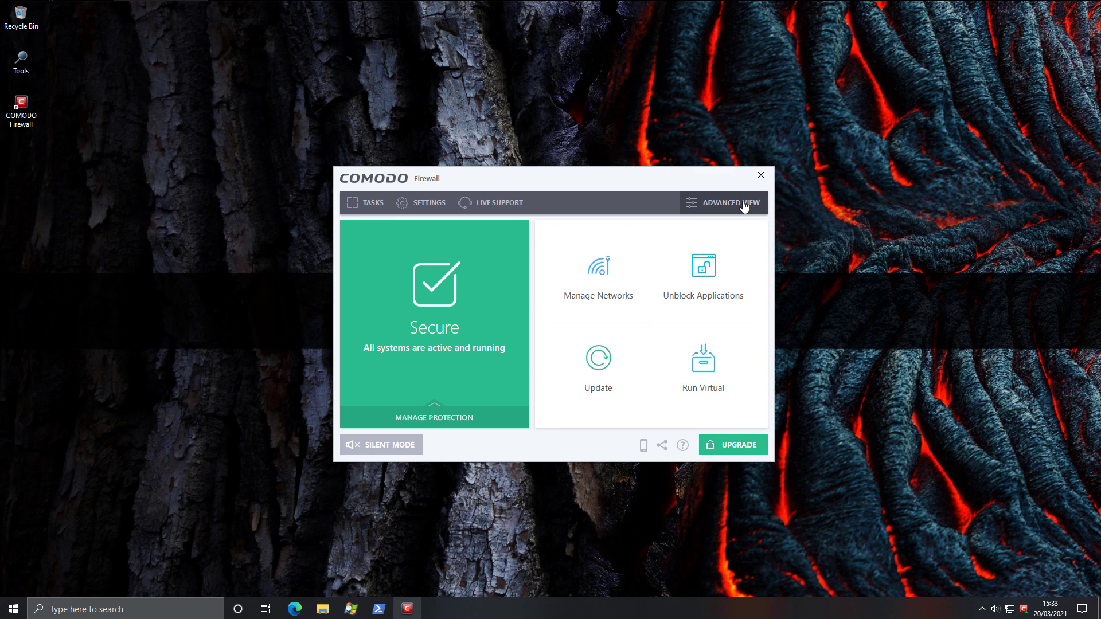
{"action": "left_click", "coordinate": [738, 203]}
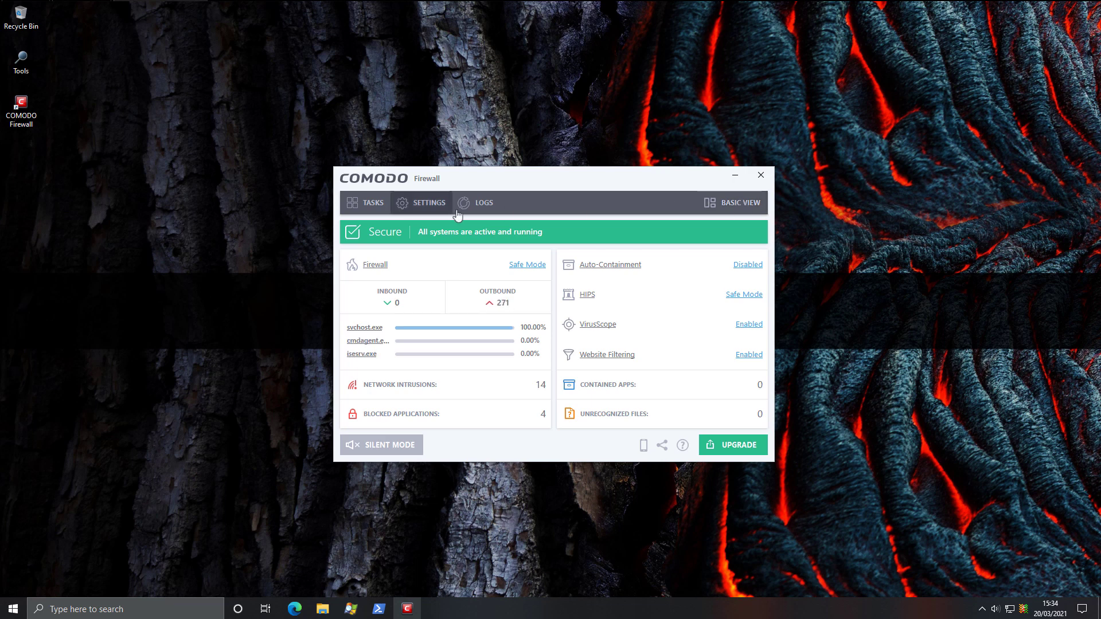
{"action": "left_click", "coordinate": [421, 203]}
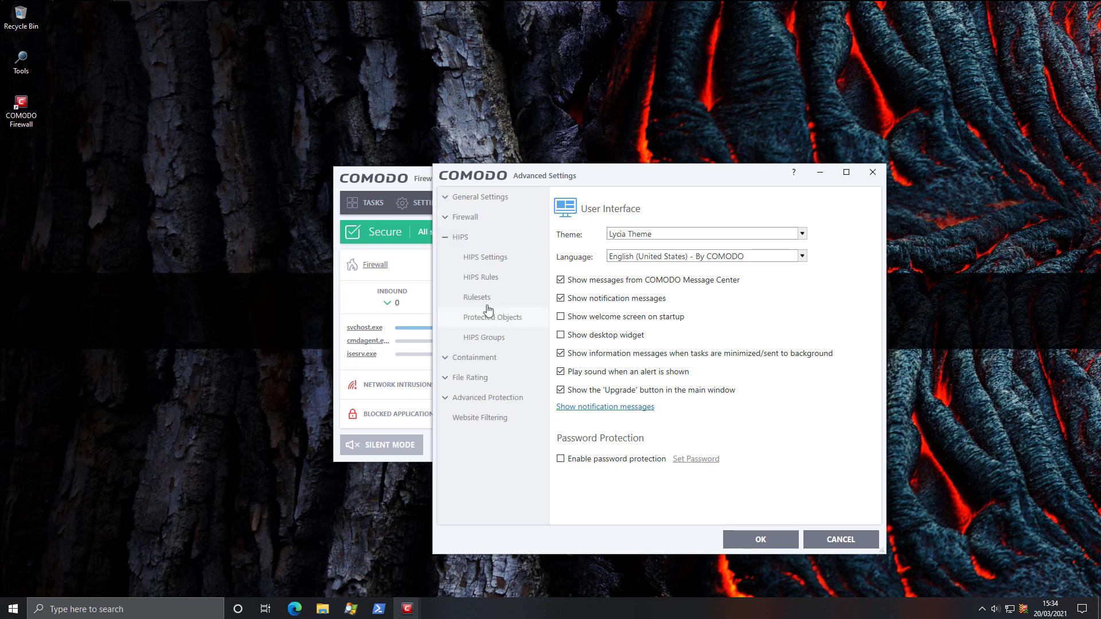
{"action": "left_click", "coordinate": [485, 257]}
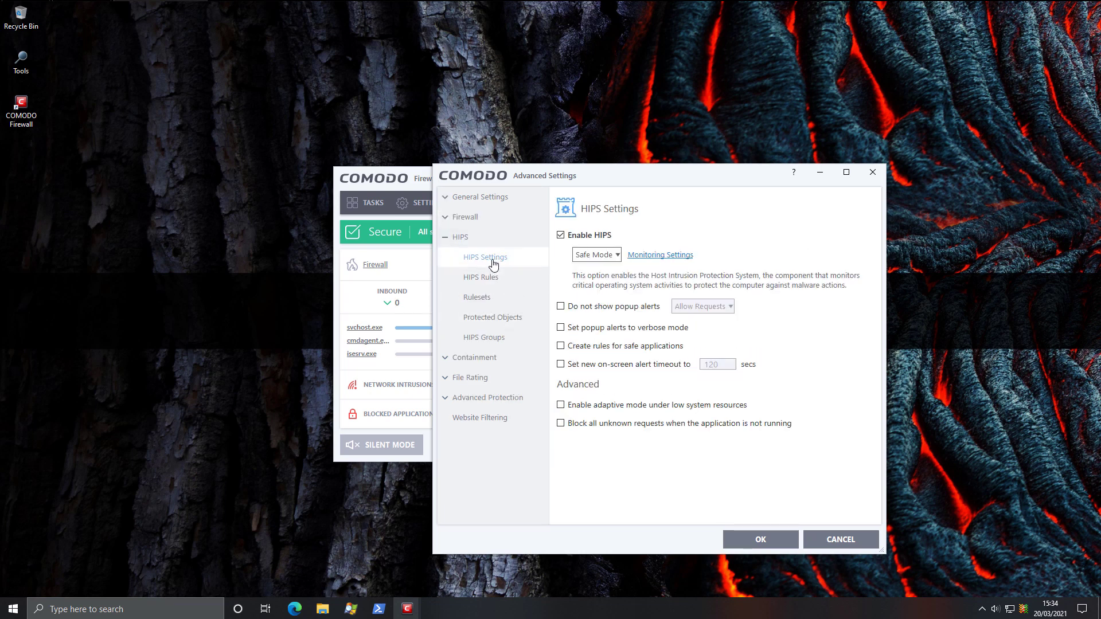
{"action": "left_click", "coordinate": [481, 276]}
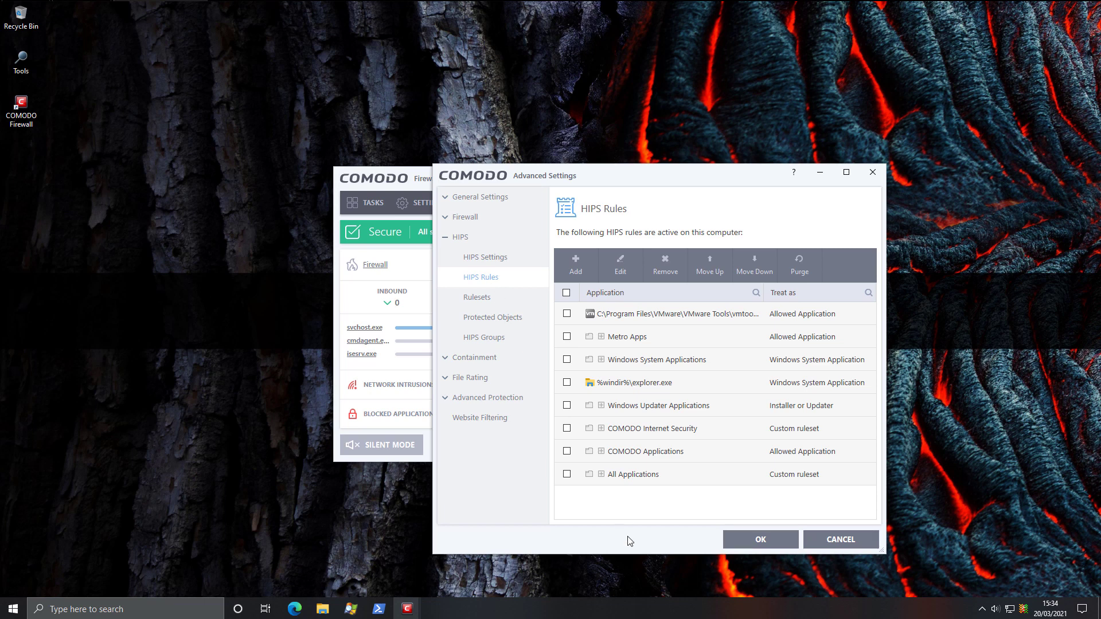
{"action": "left_click", "coordinate": [476, 296]}
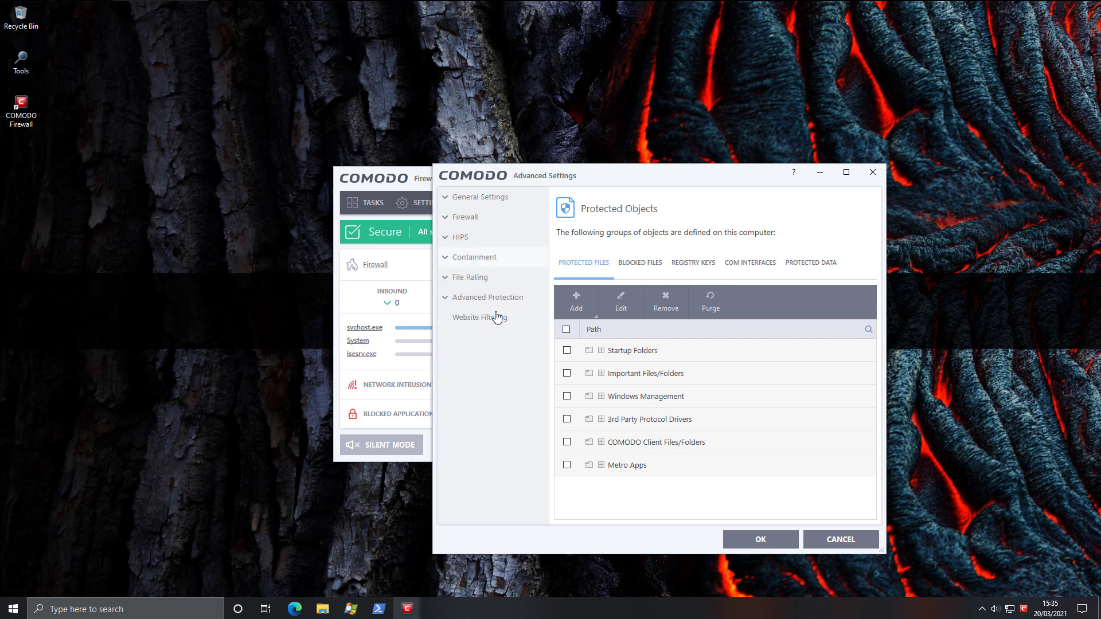
{"action": "mouse_move", "coordinate": [840, 539]}
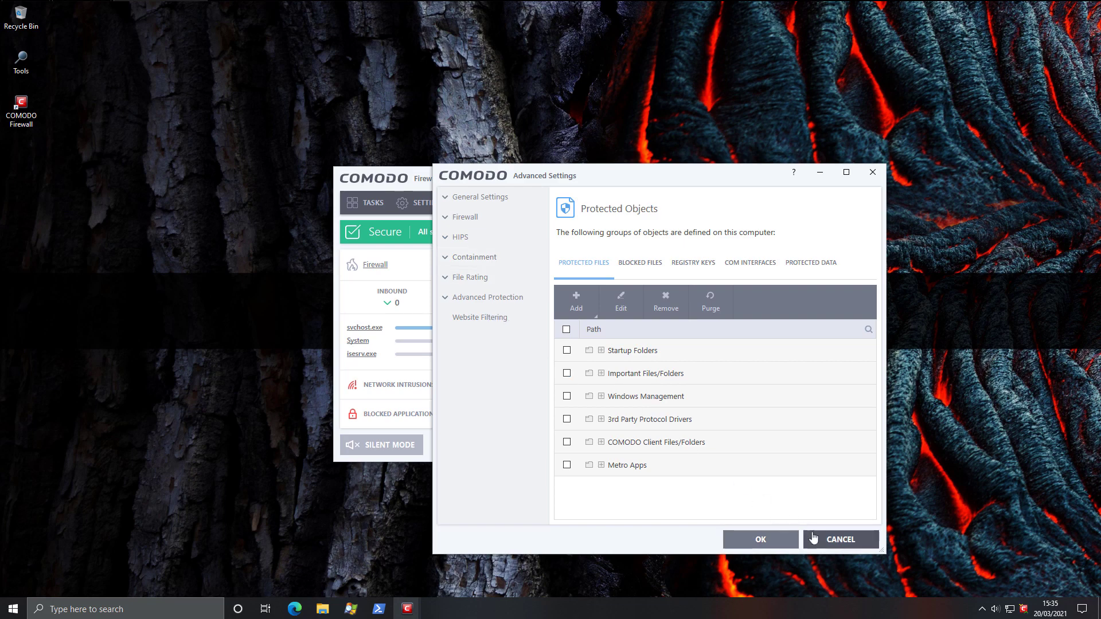
{"action": "left_click", "coordinate": [840, 539]}
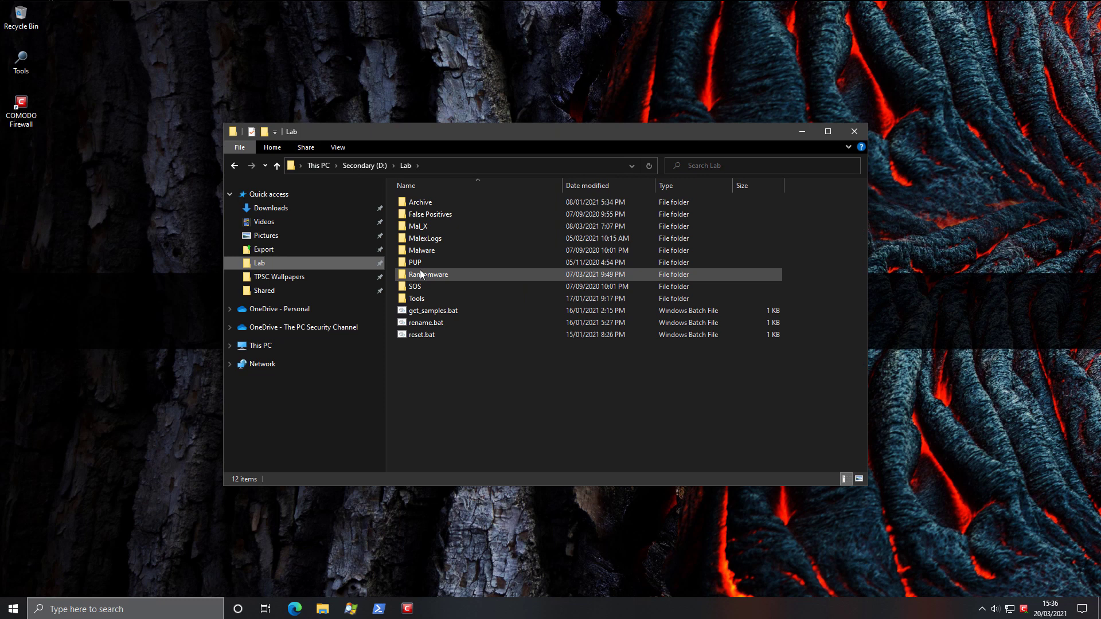
Step: Open the Ransomware folder and rename the desktop WastedLocker copy to WastedLocker.exe, confirming the change
{"action": "double_click", "coordinate": [429, 274]}
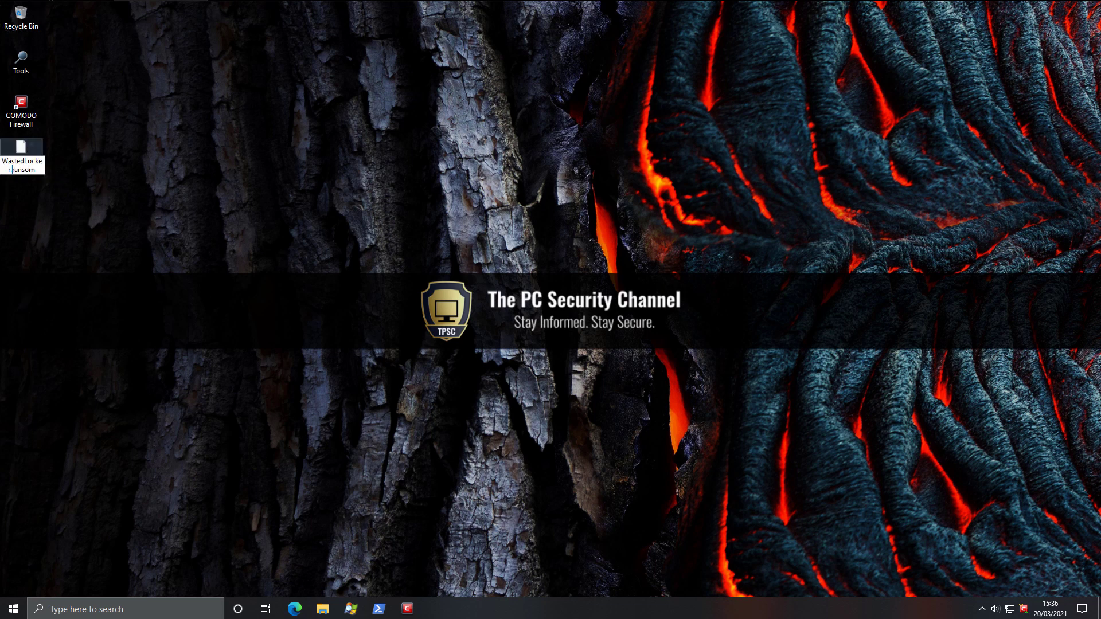
{"action": "key", "text": "Enter"}
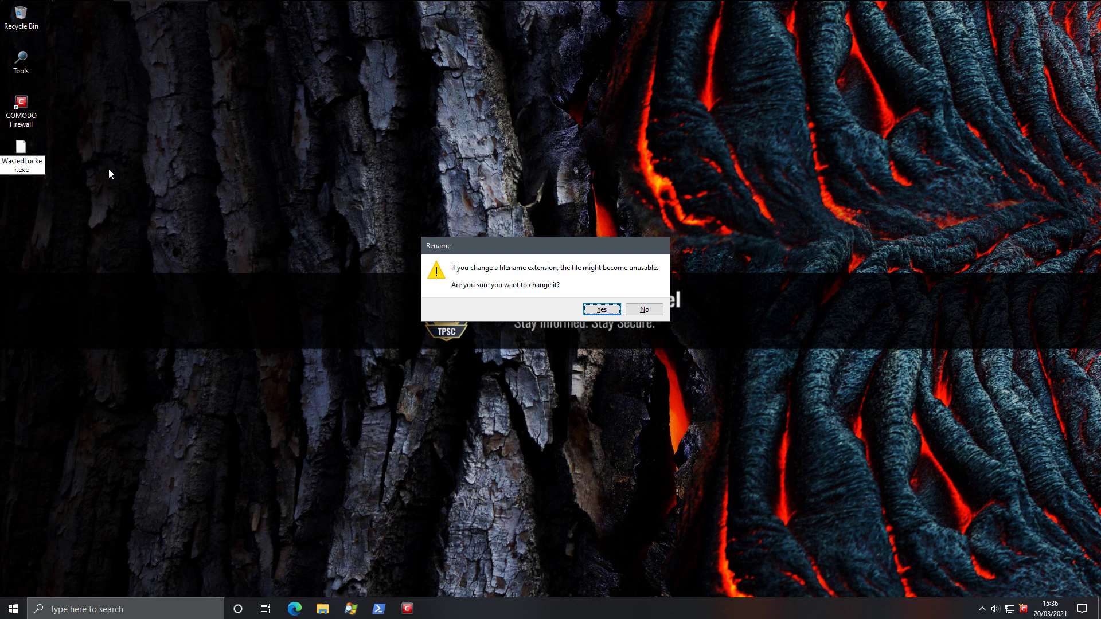
{"action": "left_click", "coordinate": [600, 309]}
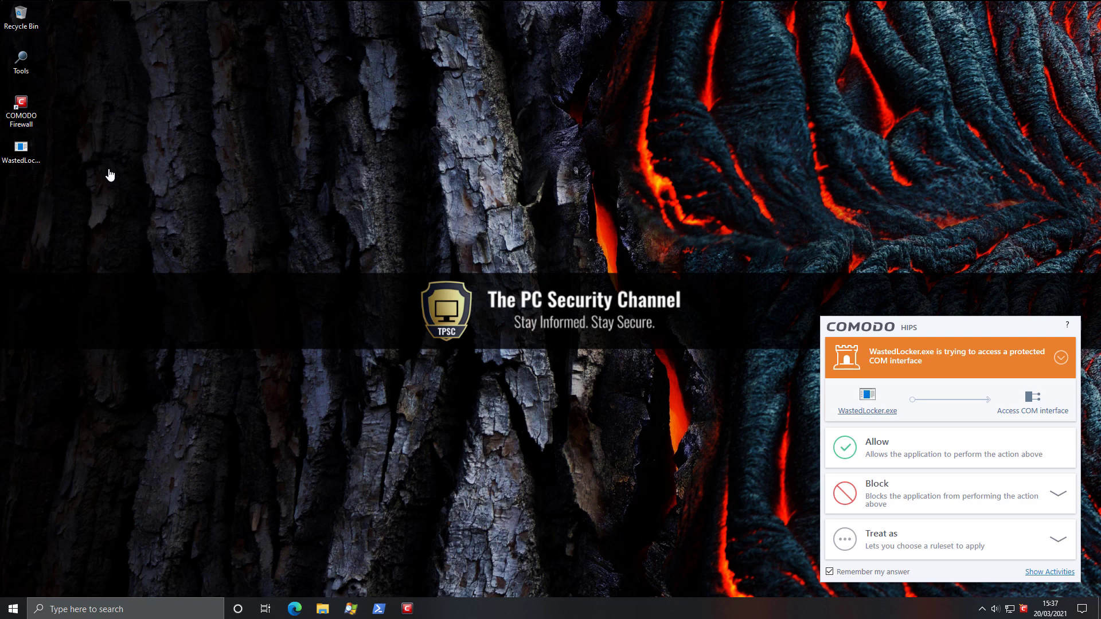
{"action": "mouse_move", "coordinate": [578, 343]}
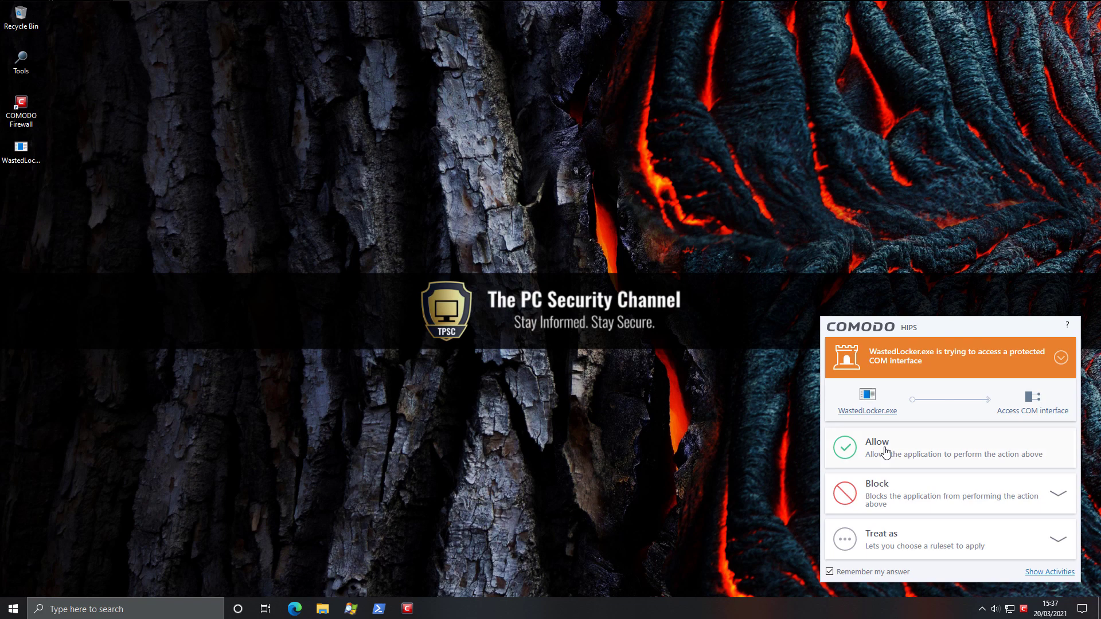
Step: Allow WastedLocker's COM interface access and its launch of winsat.exe in the HIPS alerts
{"action": "left_click", "coordinate": [876, 447]}
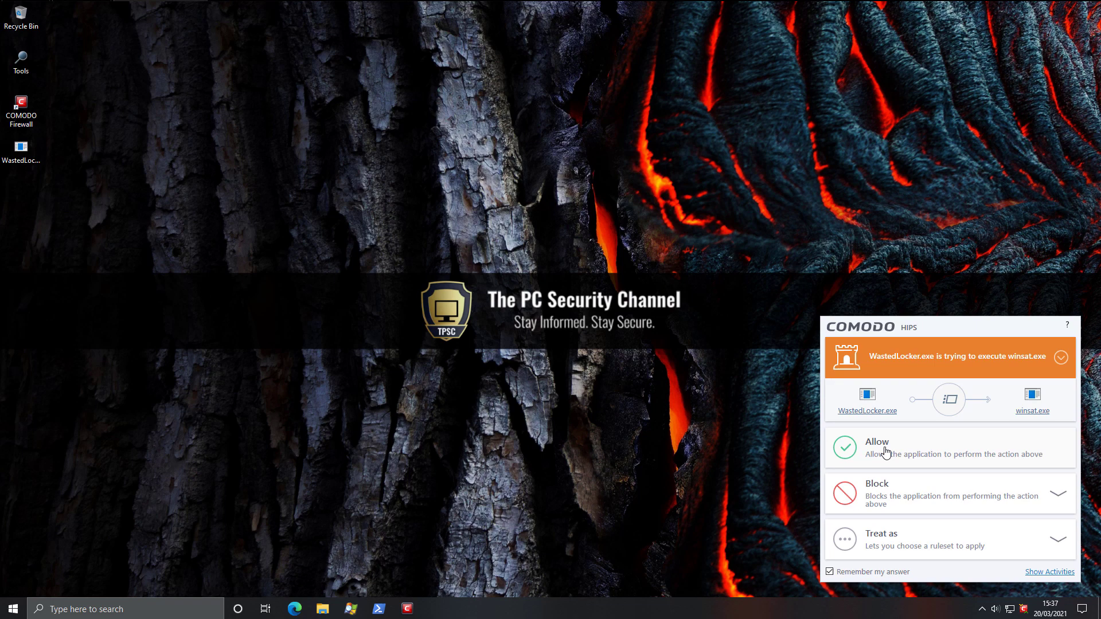
{"action": "mouse_move", "coordinate": [1033, 410]}
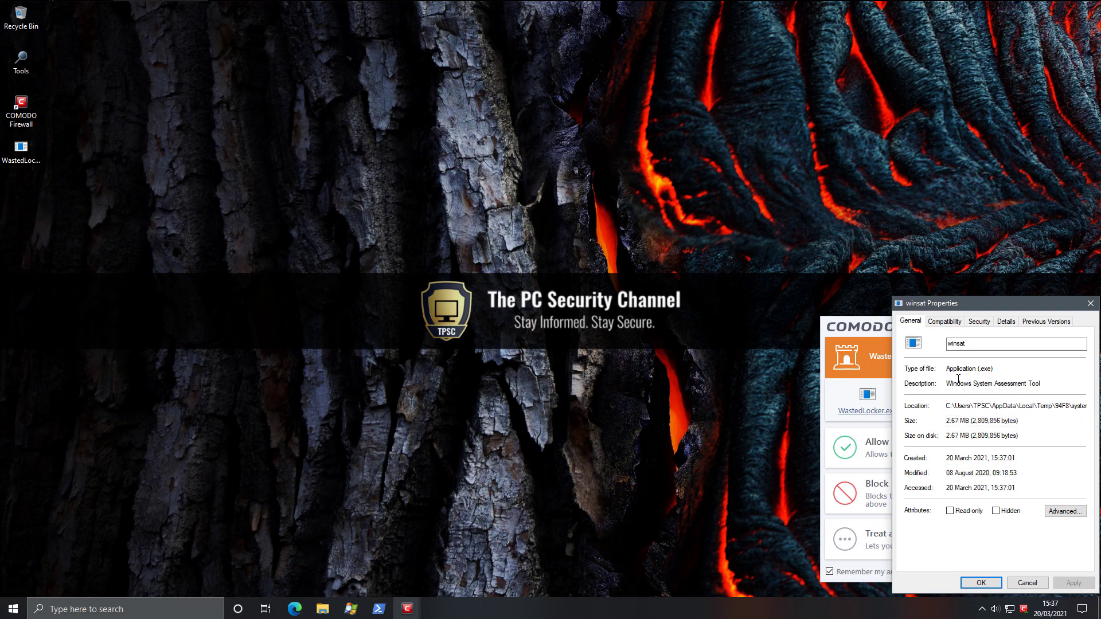
{"action": "mouse_move", "coordinate": [1089, 319]}
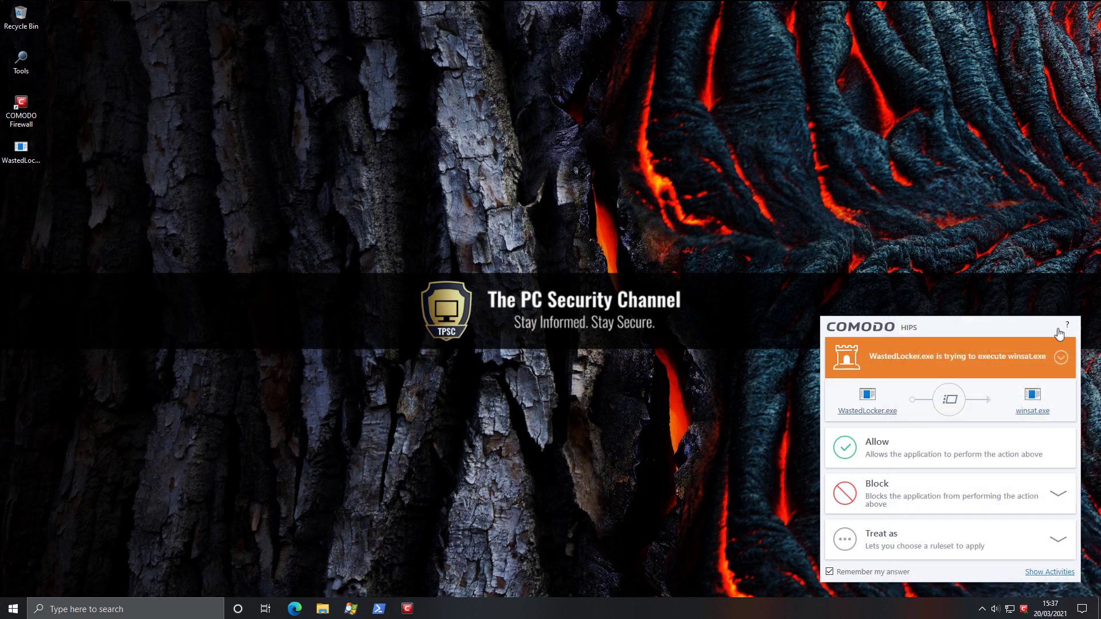
{"action": "left_click", "coordinate": [877, 448]}
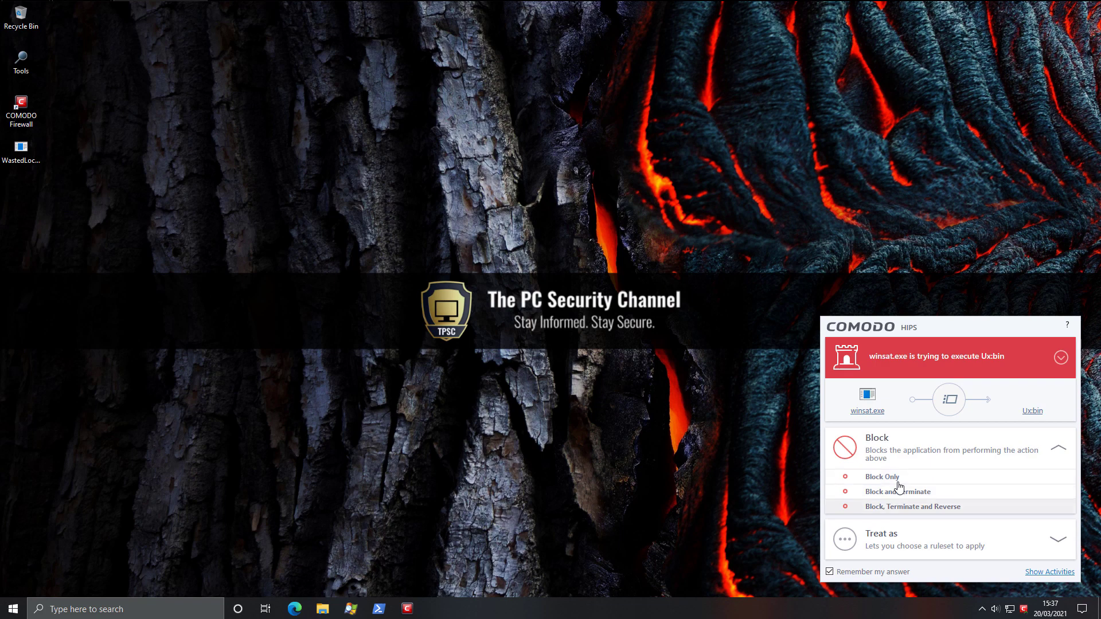
{"action": "mouse_move", "coordinate": [894, 511]}
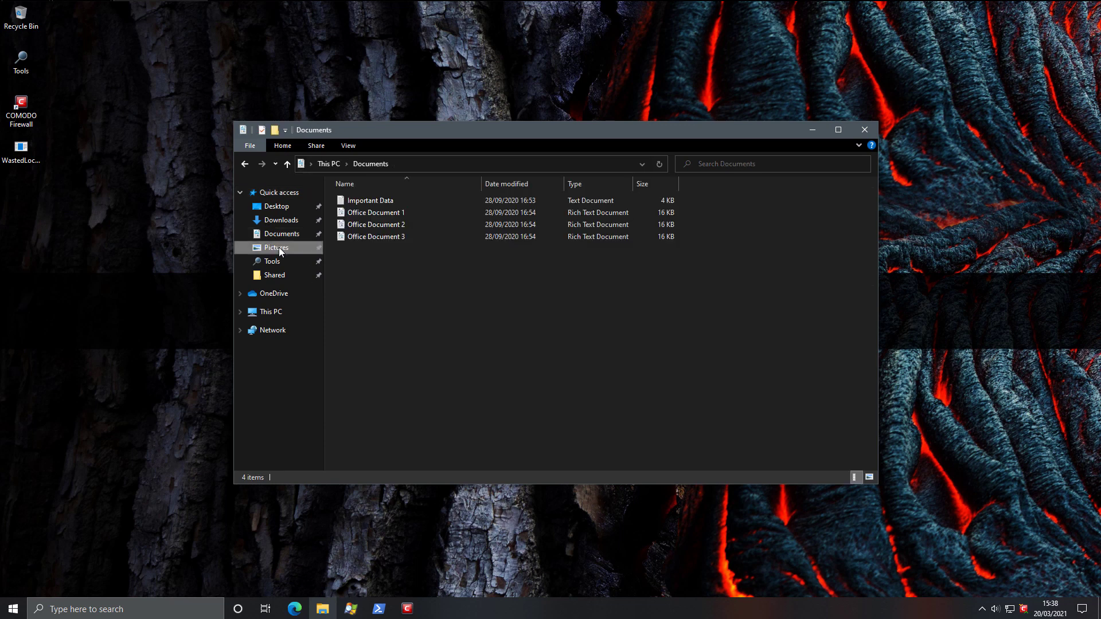
Step: Confirm the Pictures folder is intact, then rename the HelloKitty sample to HelloKitty.exe
{"action": "left_click", "coordinate": [276, 247]}
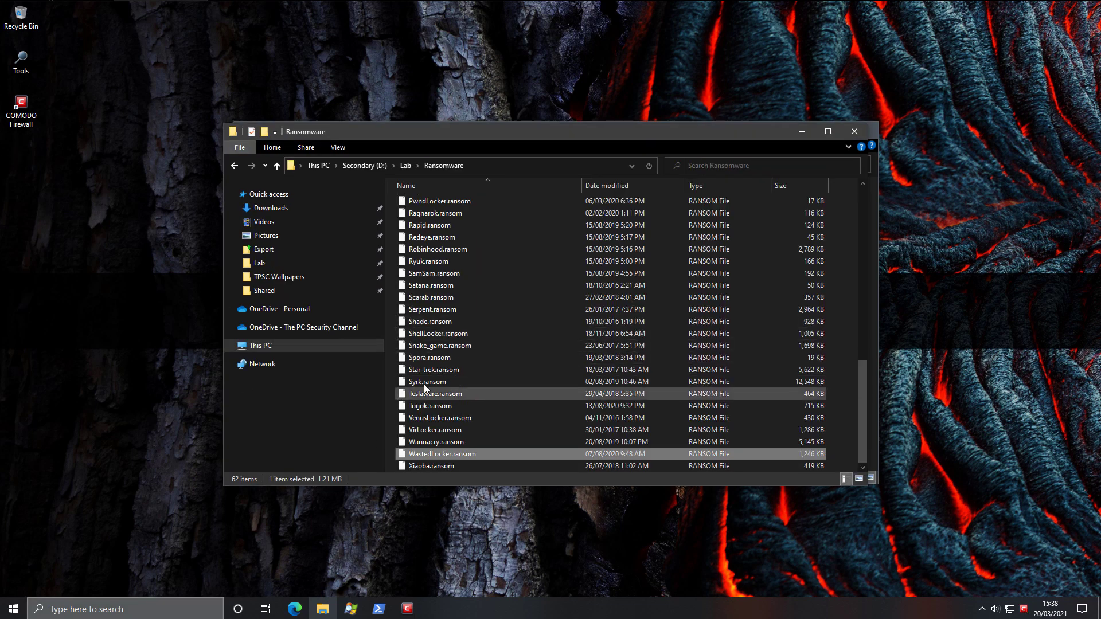
{"action": "mouse_move", "coordinate": [435, 393]}
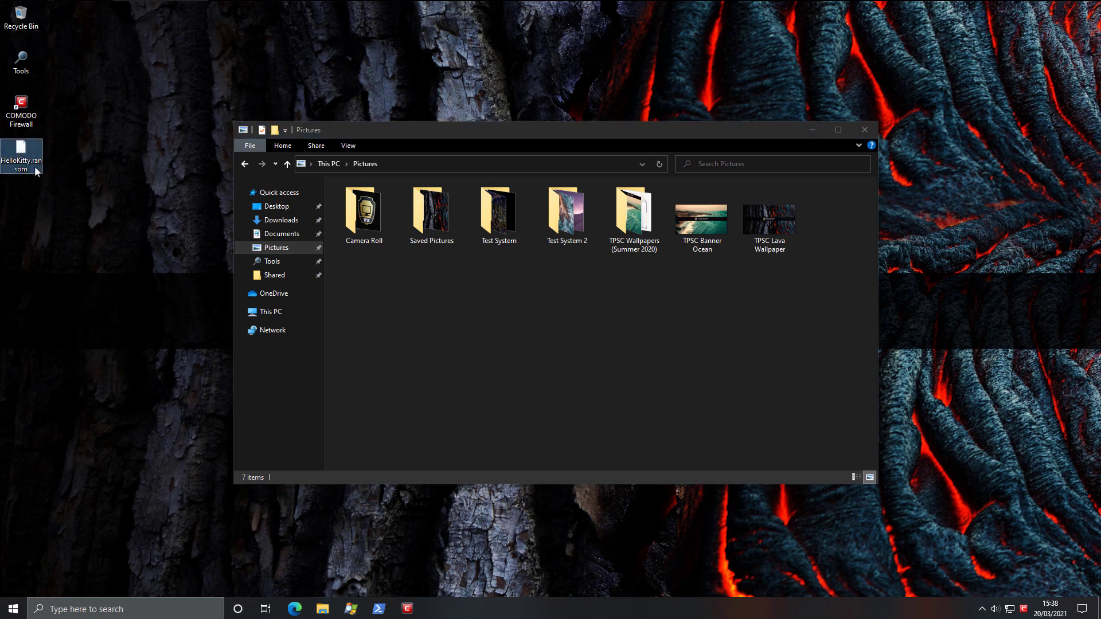
{"action": "left_click", "coordinate": [21, 156]}
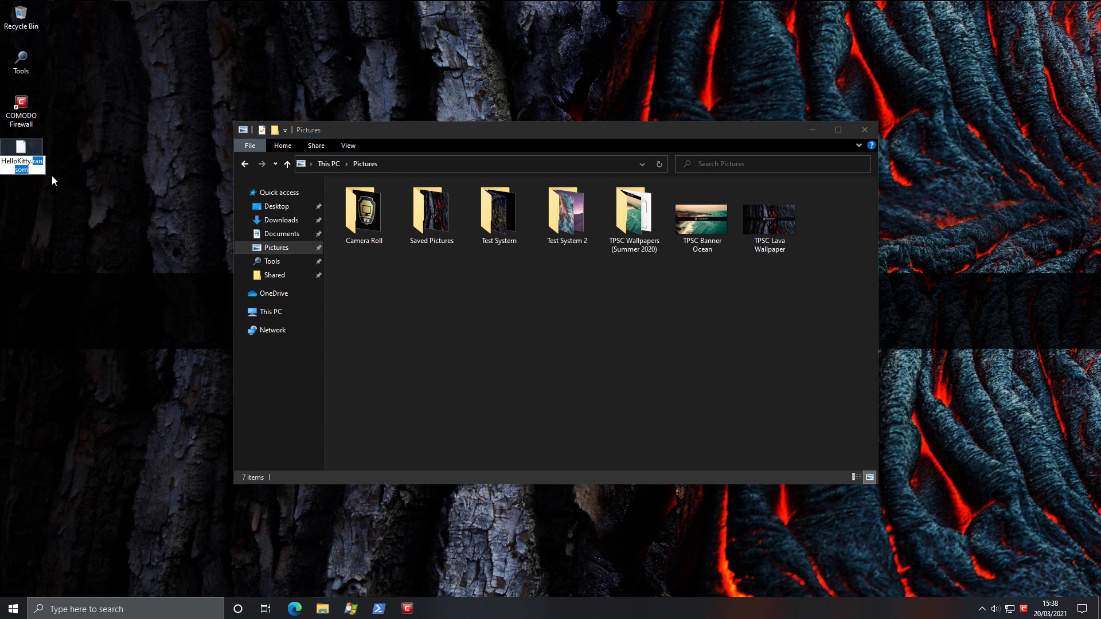
{"action": "key", "text": "enter"}
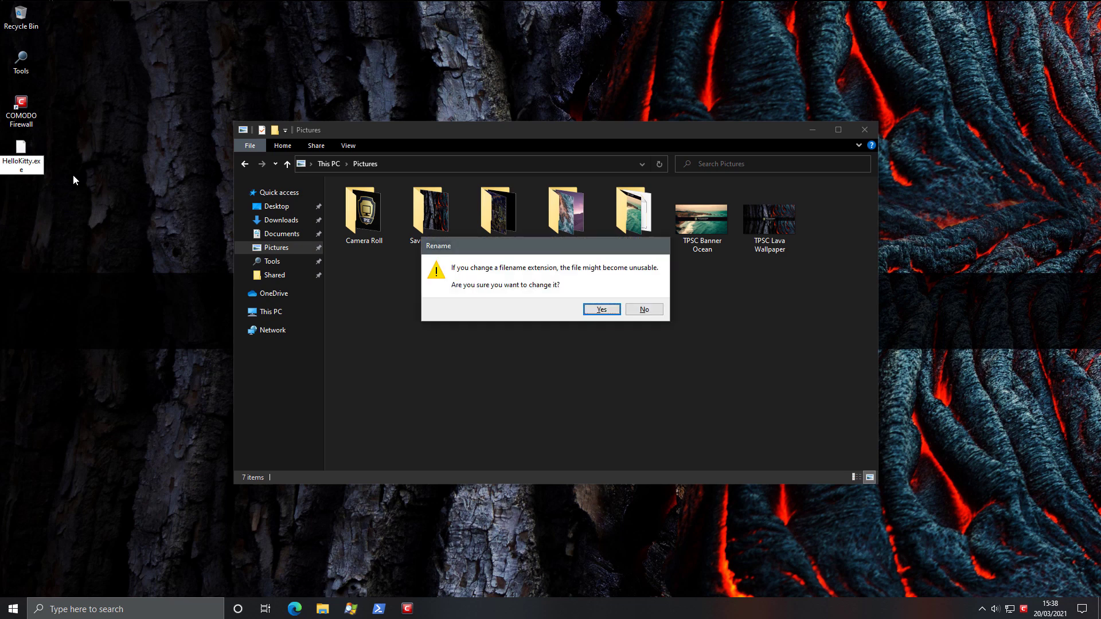
{"action": "left_click", "coordinate": [600, 310]}
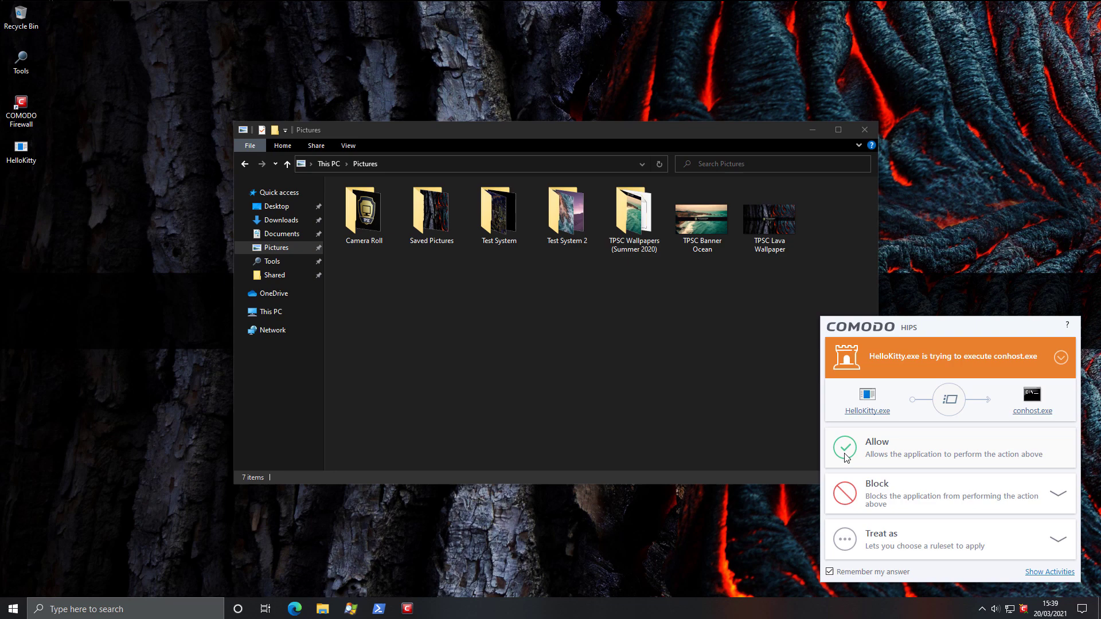
Step: Allow HelloKitty's conhost.exe and COM alerts, and block it from modifying protected files
{"action": "left_click", "coordinate": [844, 448]}
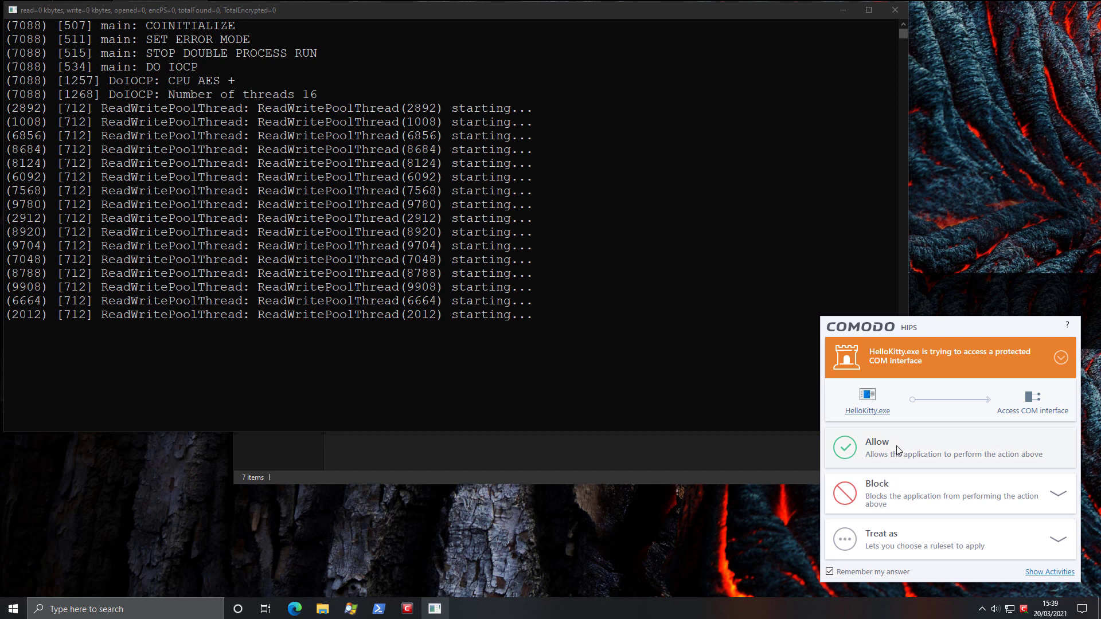
{"action": "left_click", "coordinate": [876, 442]}
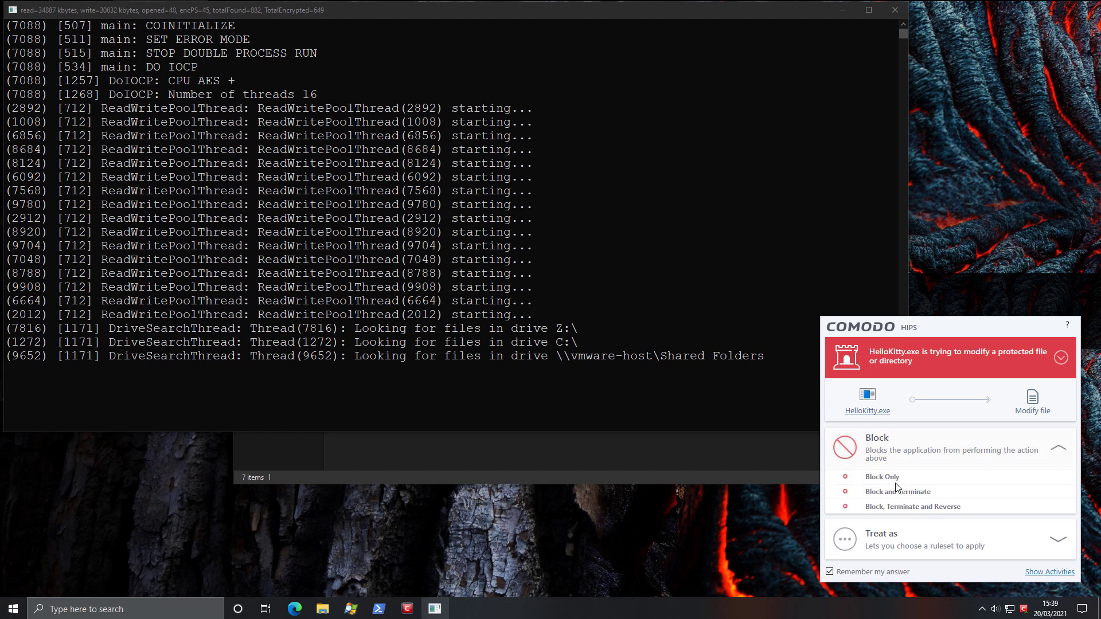
{"action": "left_click", "coordinate": [911, 506]}
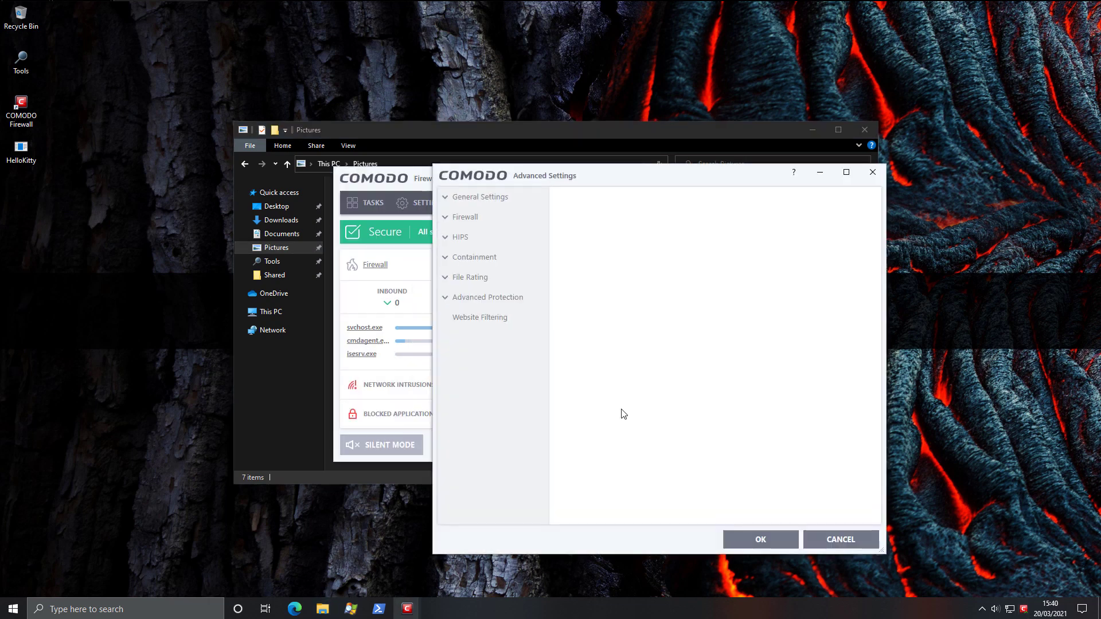
Step: View the rated executable files list, then close the active connections list
{"action": "left_click", "coordinate": [476, 336]}
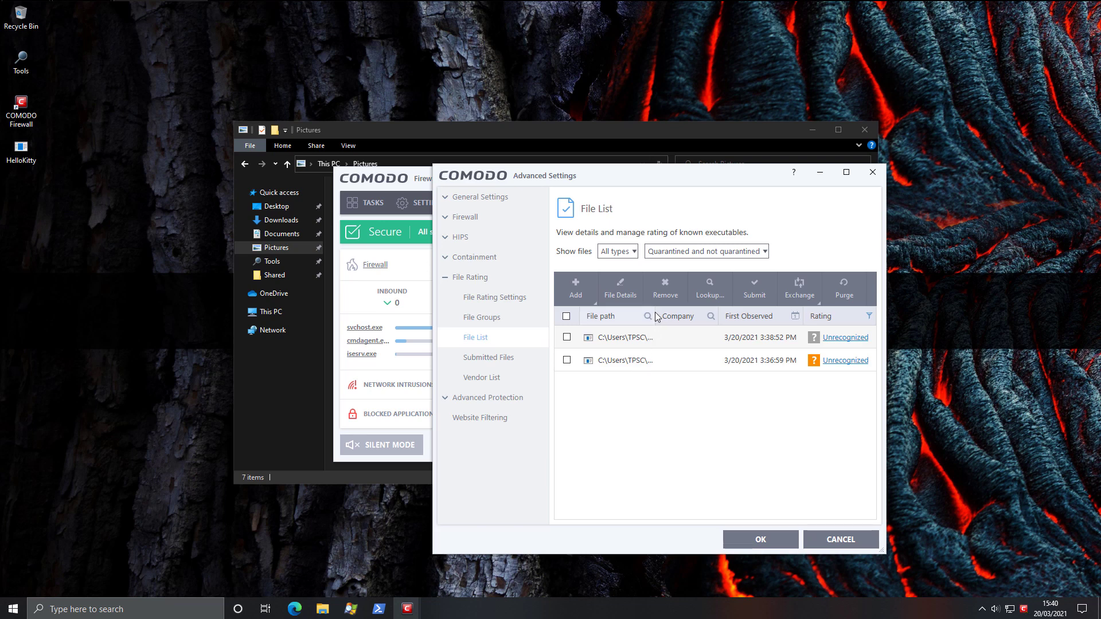
{"action": "scroll", "scroll_direction": "right", "scroll_amount": 3}
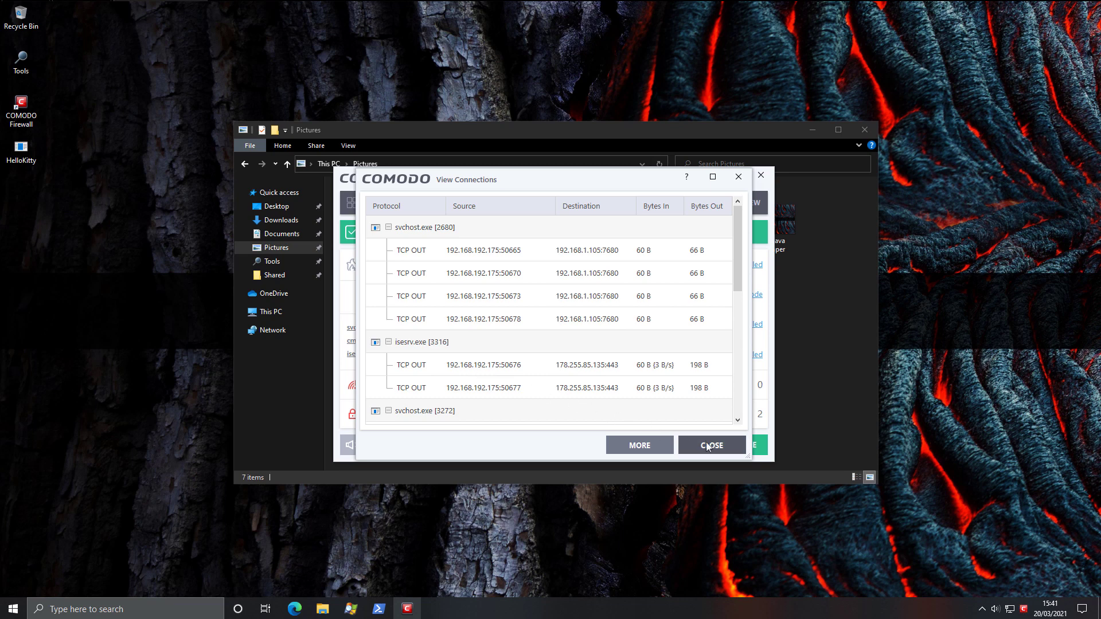
{"action": "left_click", "coordinate": [711, 445]}
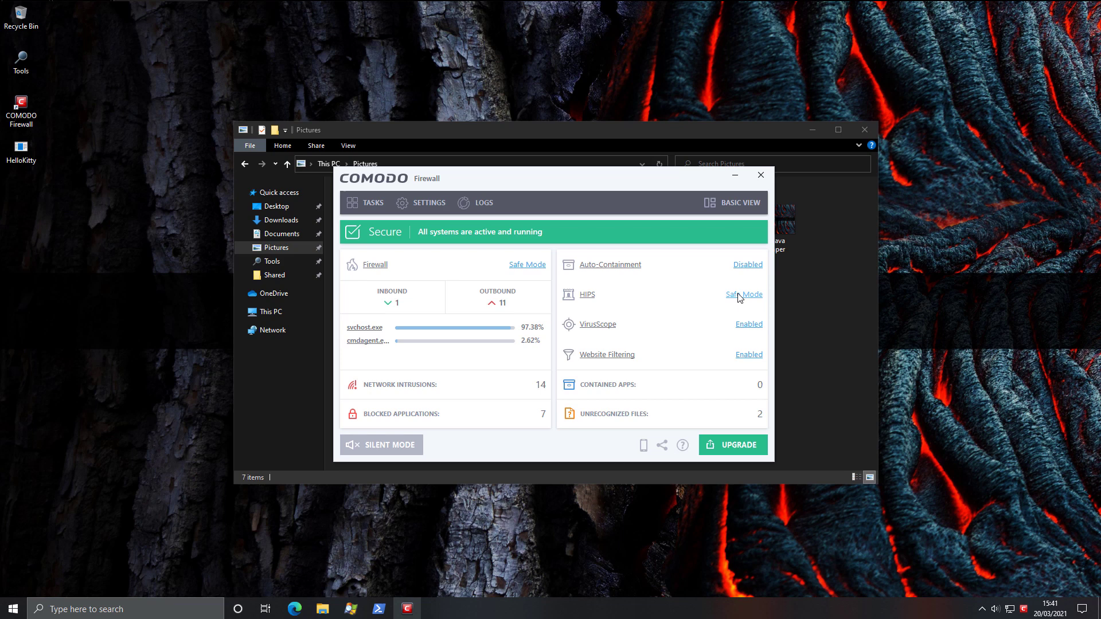
{"action": "left_click", "coordinate": [743, 294]}
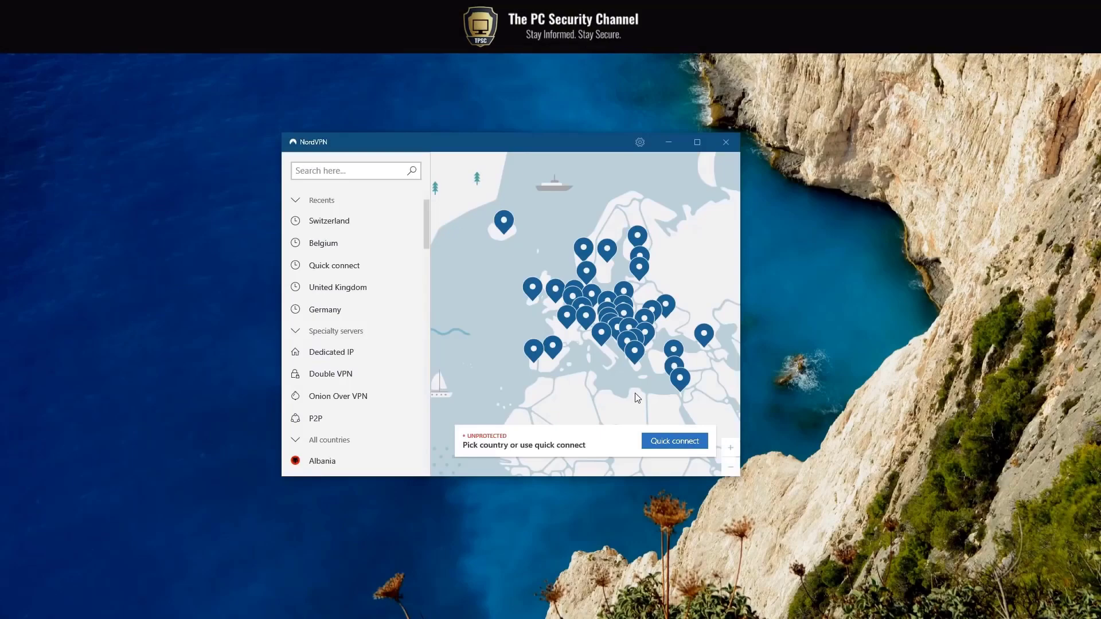
{"action": "scroll", "scroll_direction": "down", "scroll_amount": 3}
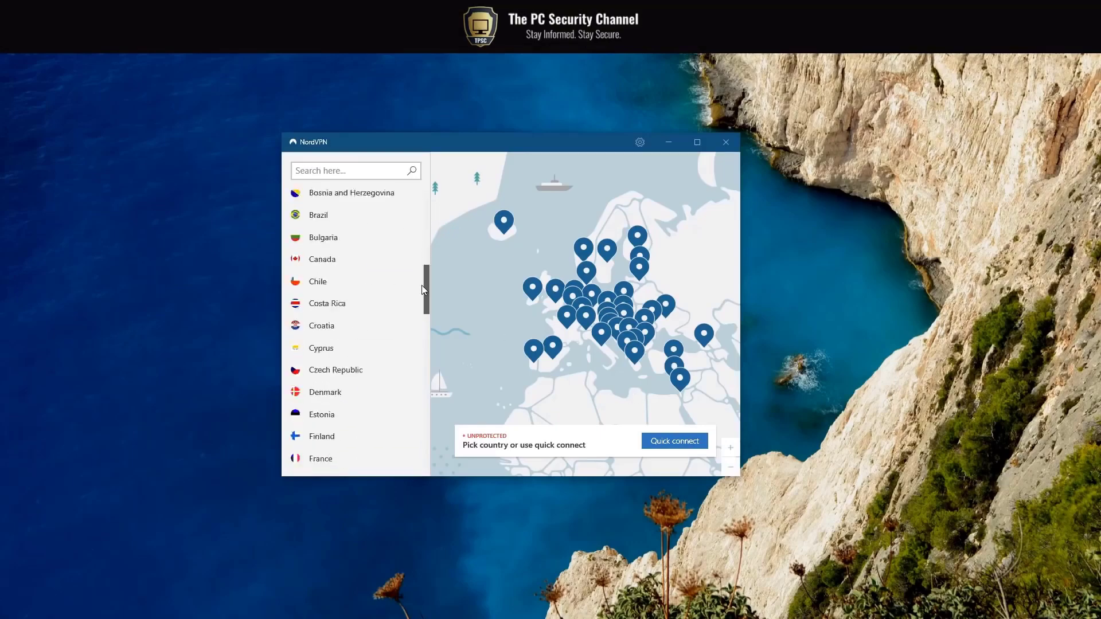
{"action": "scroll", "scroll_direction": "down", "scroll_amount": 3}
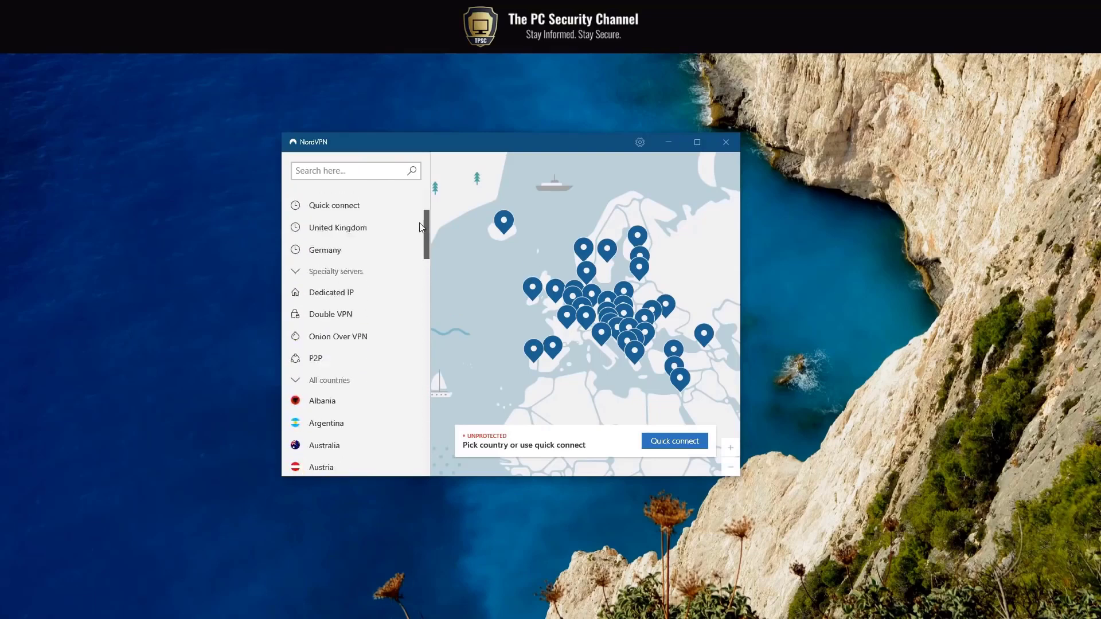
{"action": "left_click", "coordinate": [638, 141]}
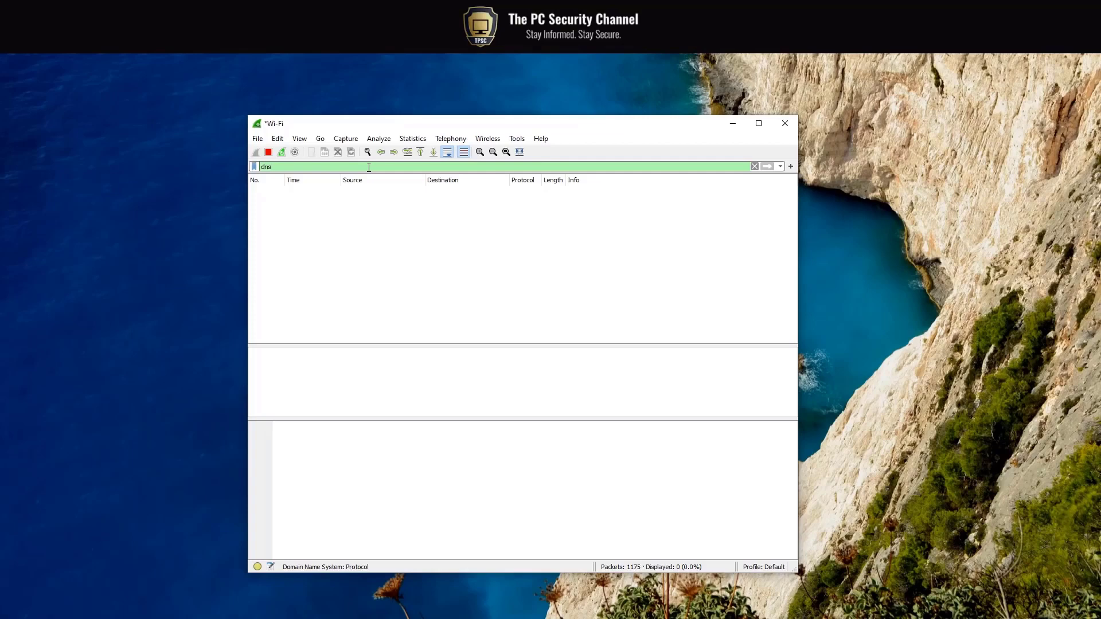
Step: Edit the 'dns' display filter on the Wi-Fi capture
{"action": "left_click", "coordinate": [754, 166]}
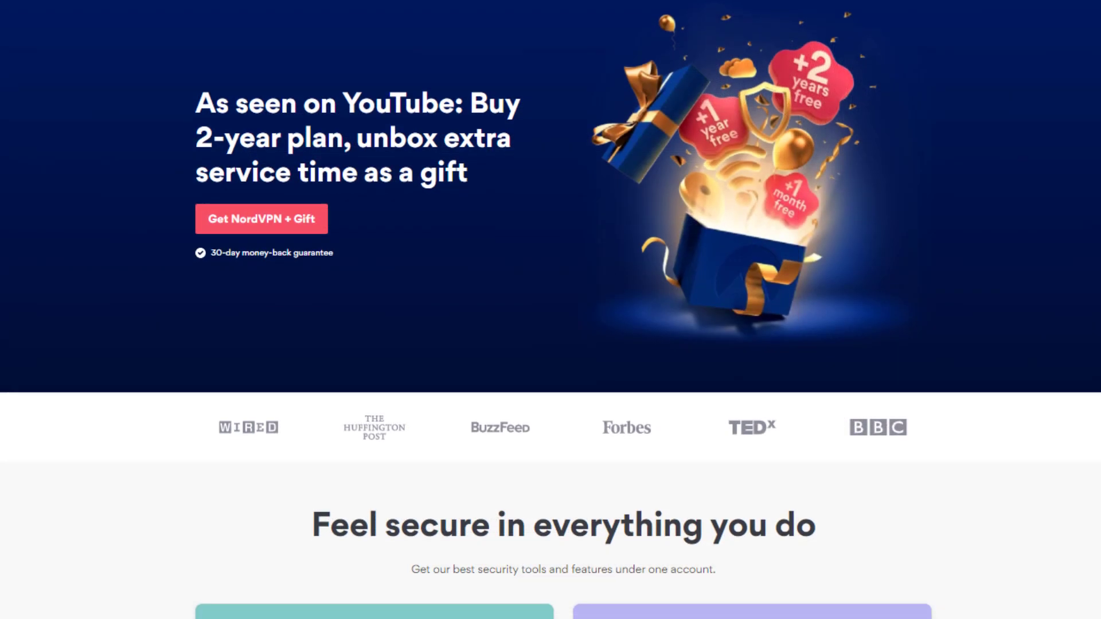
Step: Scroll the NordVPN page down to the NordPass and NordLocker offers
{"action": "scroll", "scroll_direction": "down", "scroll_amount": 3}
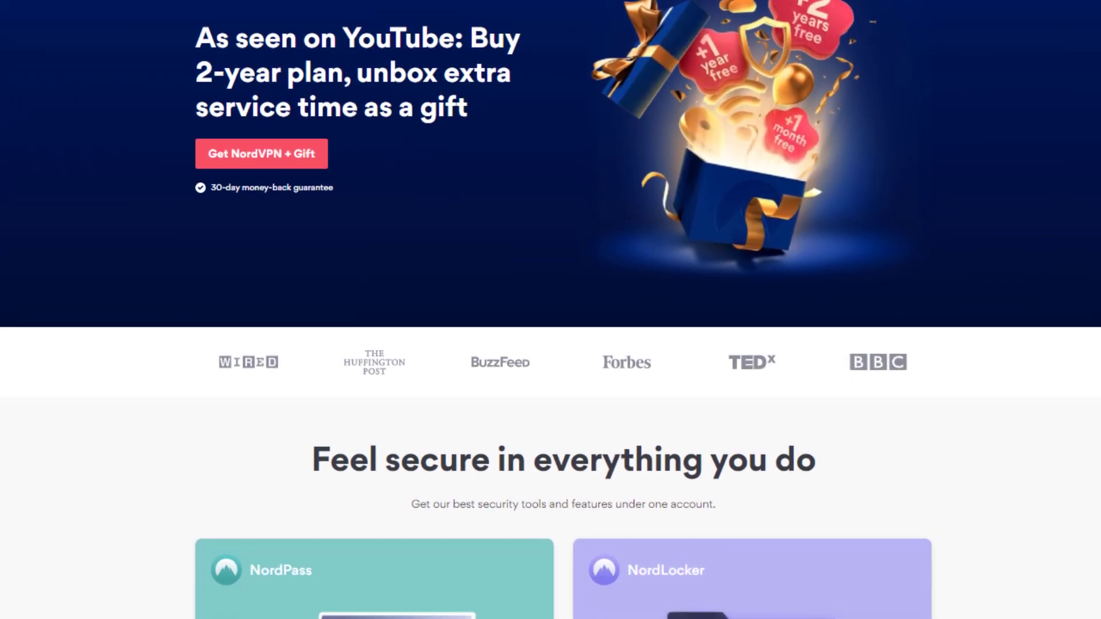
{"action": "scroll", "scroll_direction": "down", "scroll_amount": 3}
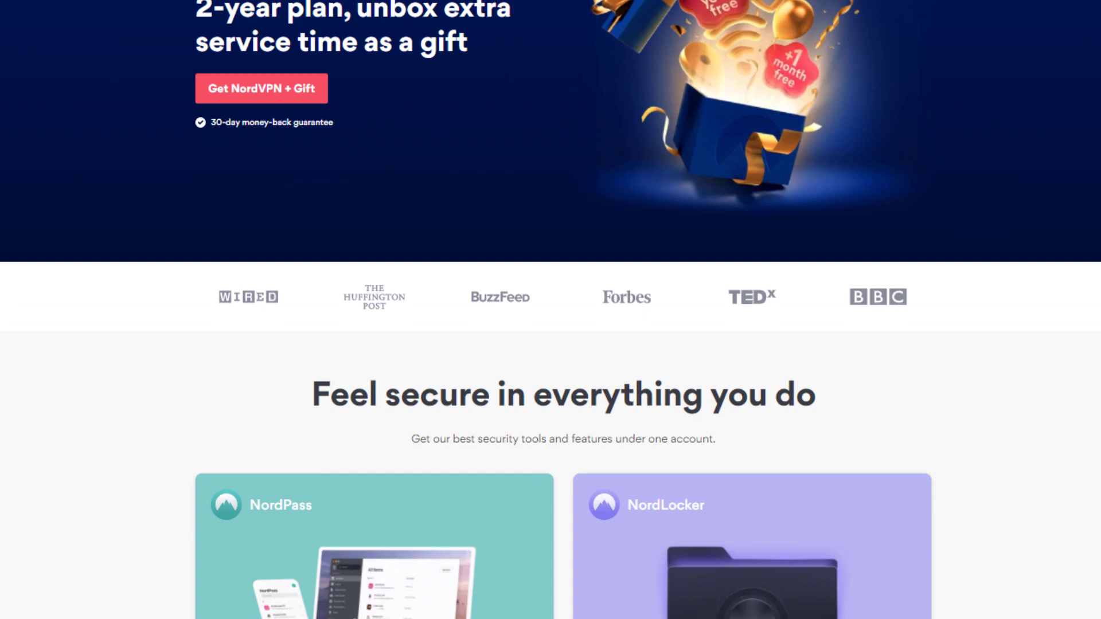
{"action": "scroll", "scroll_direction": "down", "scroll_amount": 3}
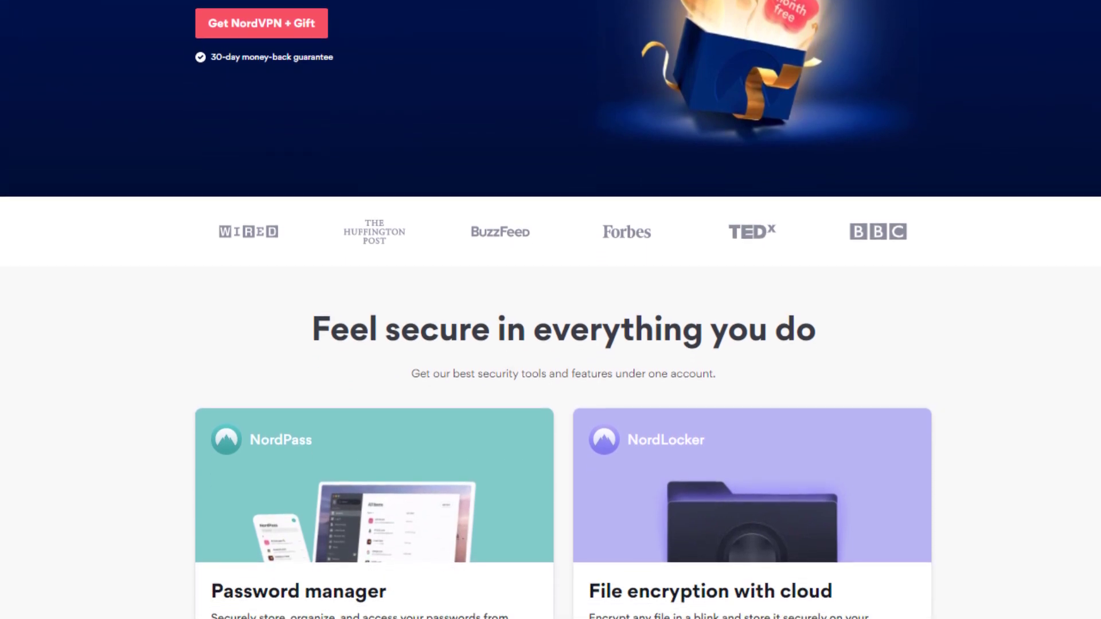
{"action": "scroll", "scroll_direction": "down", "scroll_amount": 3}
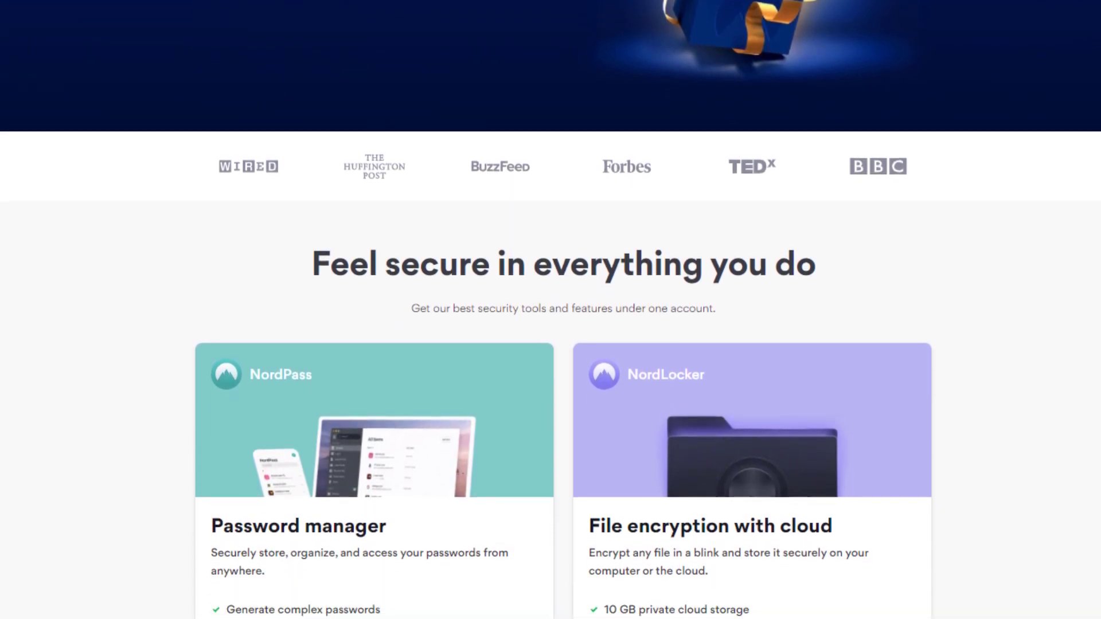
{"action": "scroll", "scroll_direction": "down", "scroll_amount": 3}
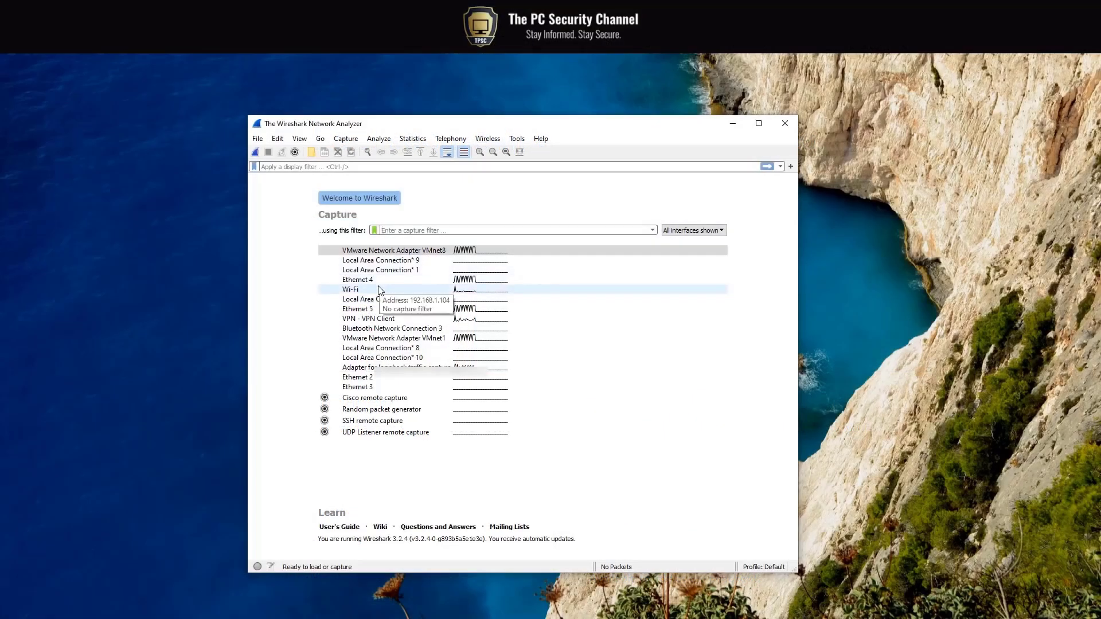
Step: Begin a live packet capture from the Wi-Fi interface on Wireshark's welcome screen
{"action": "double_click", "coordinate": [350, 289]}
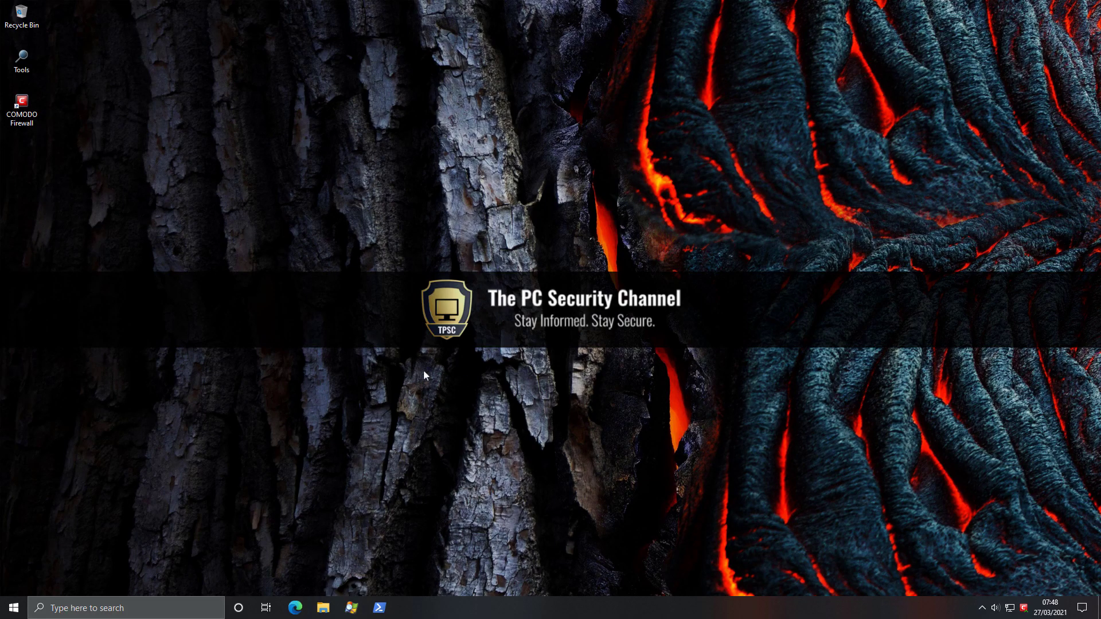
{"action": "mouse_move", "coordinate": [405, 373]}
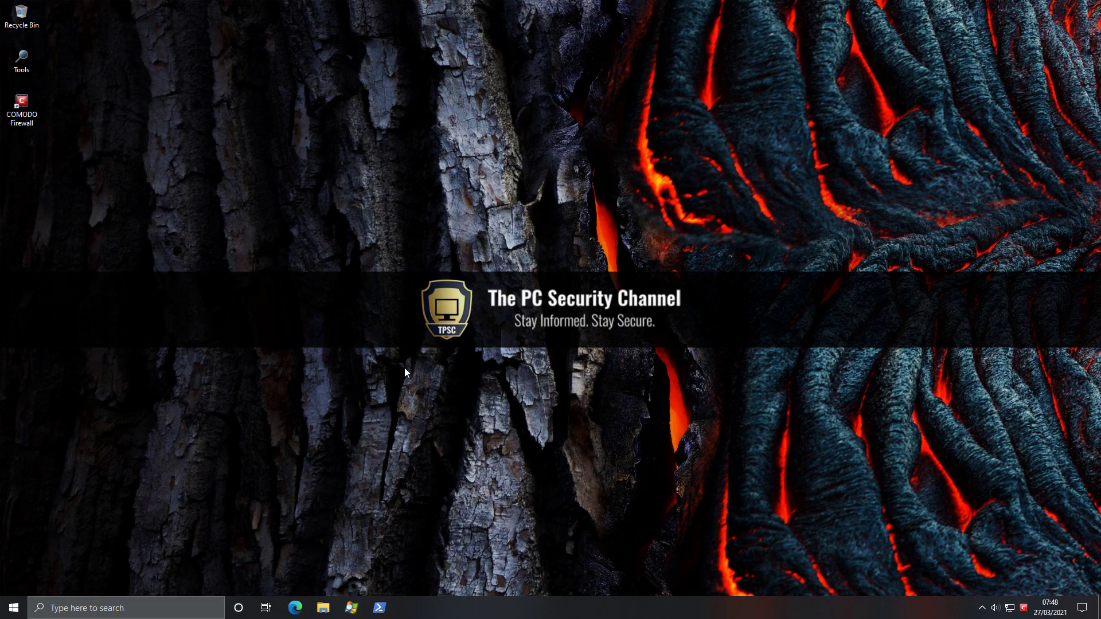
{"action": "mouse_move", "coordinate": [91, 156]}
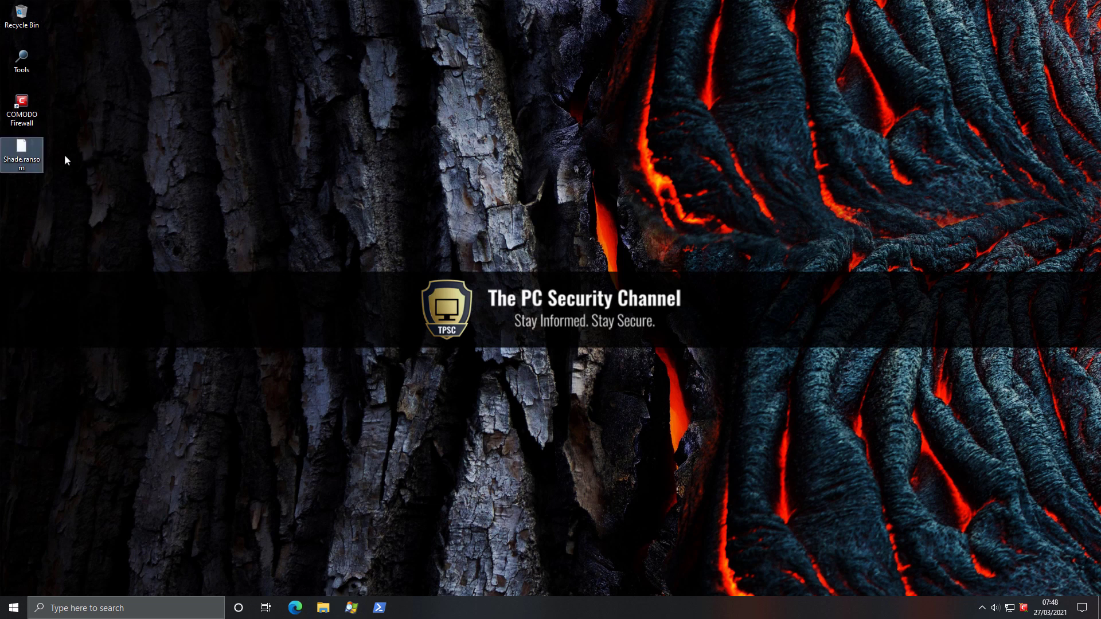
Step: Select the Shade sample on the desktop and launch it as an executable
{"action": "left_click", "coordinate": [21, 159]}
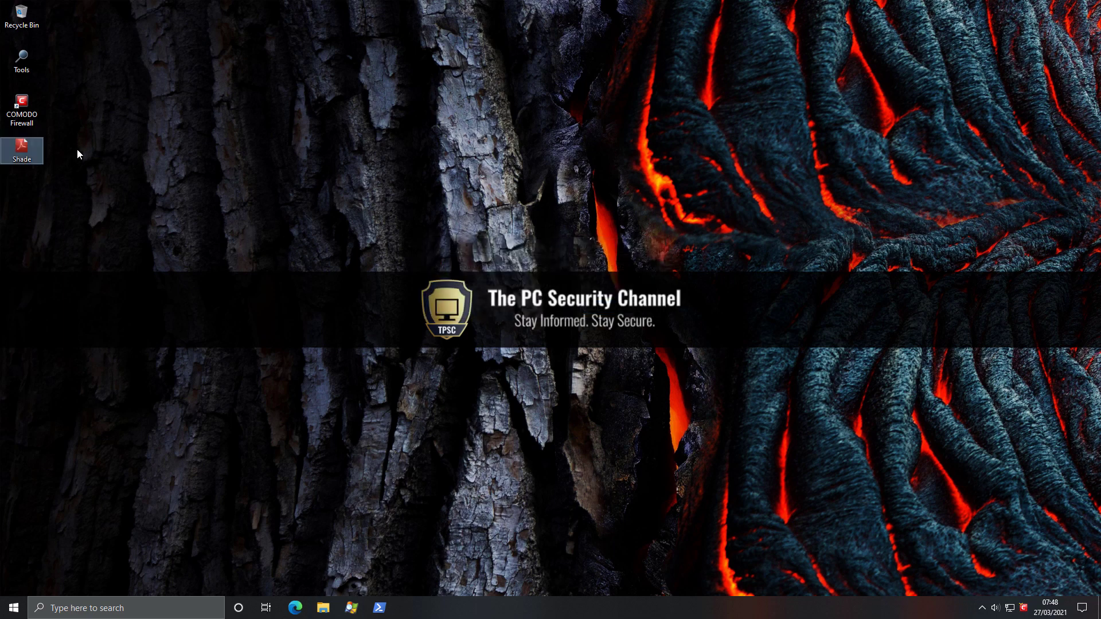
{"action": "double_click", "coordinate": [21, 149]}
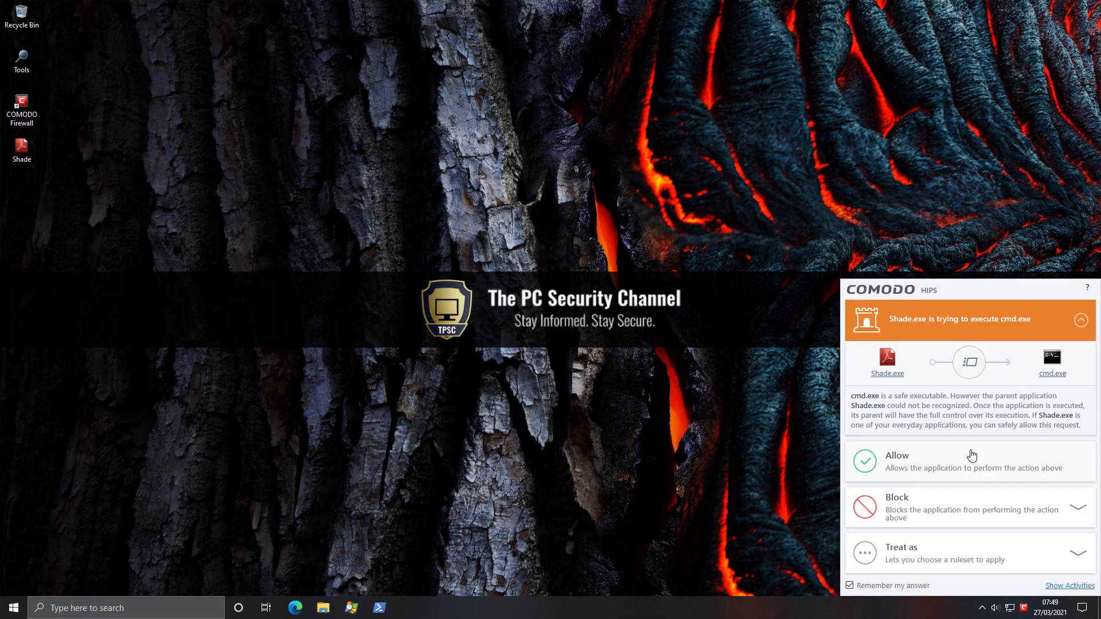
Step: Allow Shade.exe to execute cmd.exe in the HIPS alert
{"action": "left_click", "coordinate": [896, 460]}
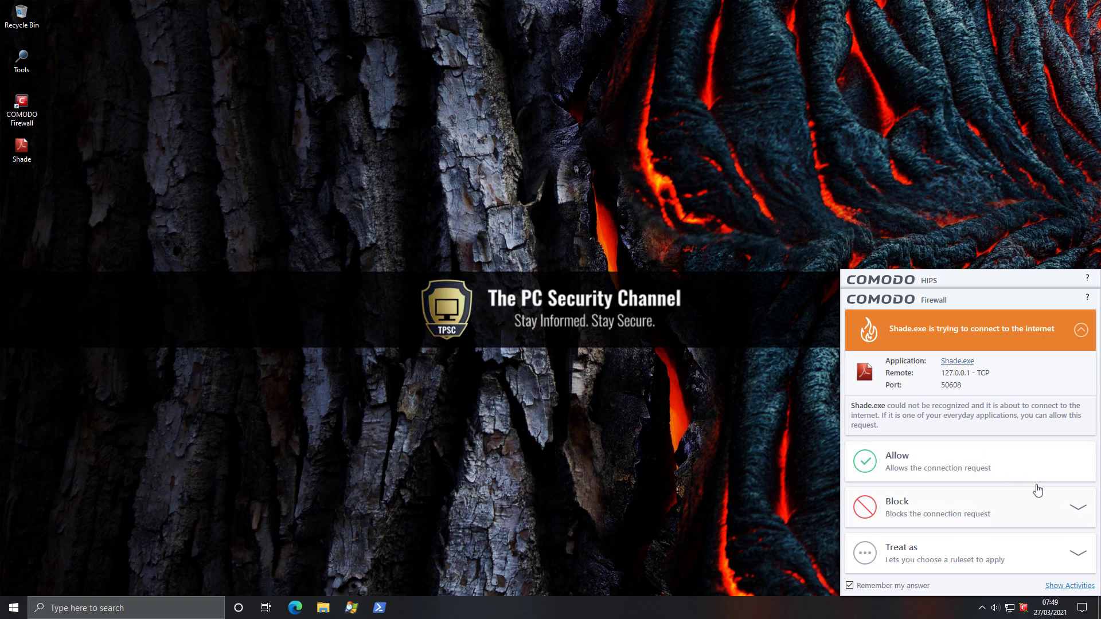
Step: Leave the Shade.exe internet-connection alert open while the registry-modification alert appears
{"action": "left_click", "coordinate": [1080, 511]}
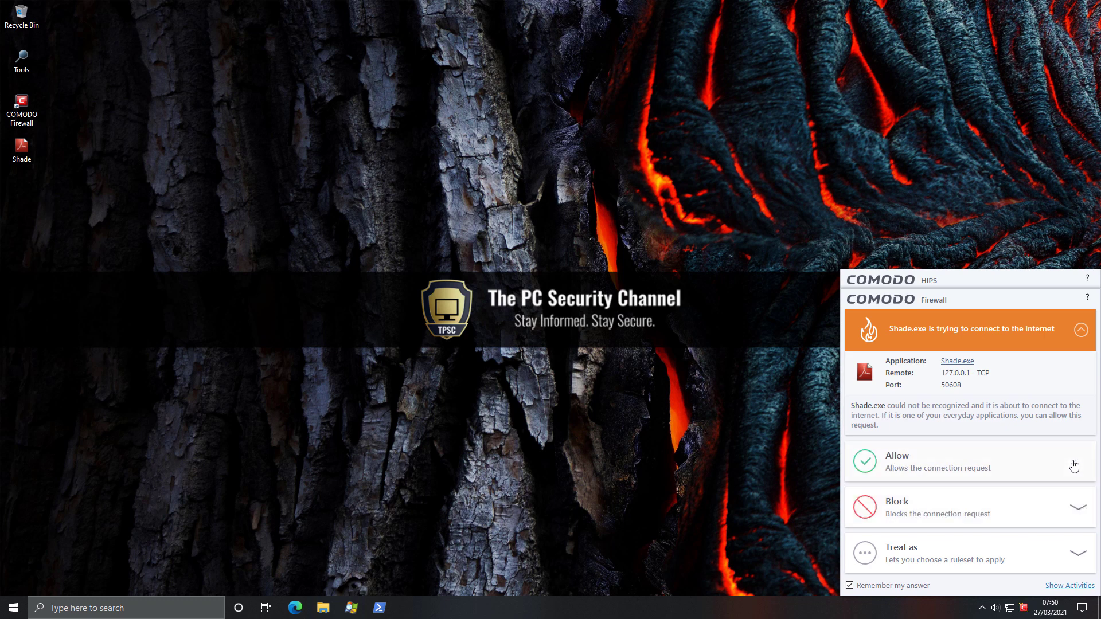
{"action": "mouse_move", "coordinate": [1080, 557]}
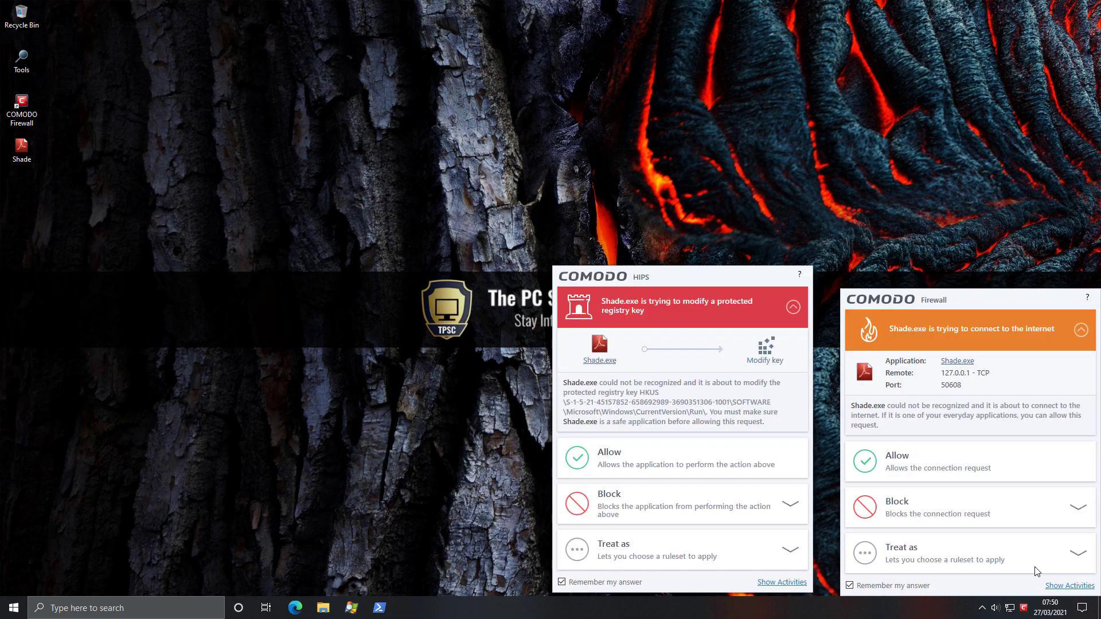
Step: Choose 'Block Only' for Shade.exe's internet connection, dismissing both alerts
{"action": "left_click", "coordinate": [1085, 507]}
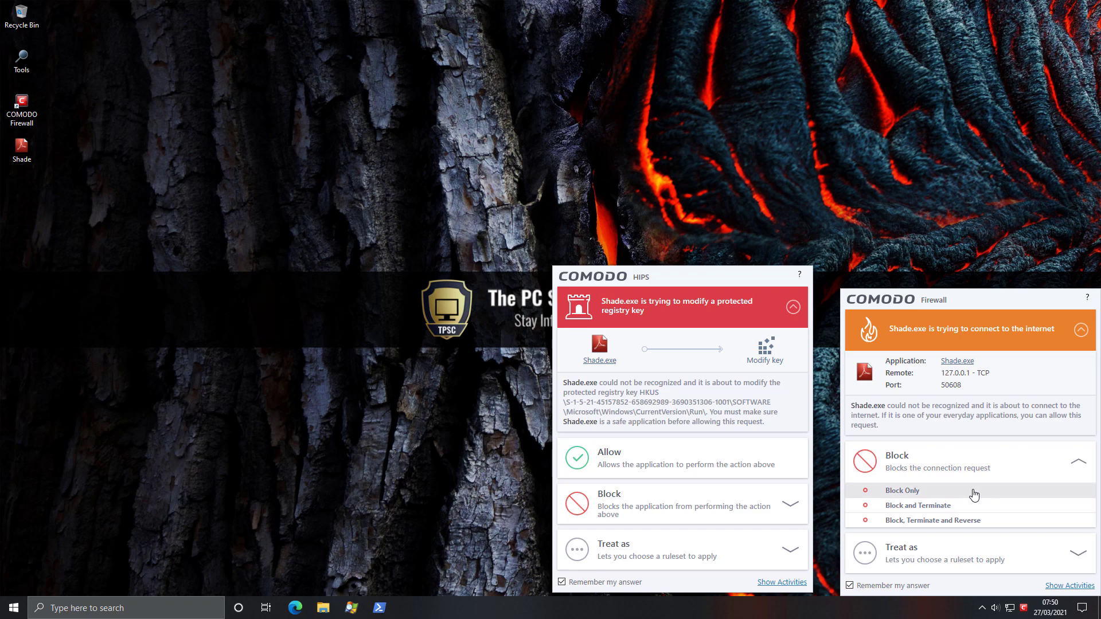
{"action": "left_click", "coordinate": [902, 490]}
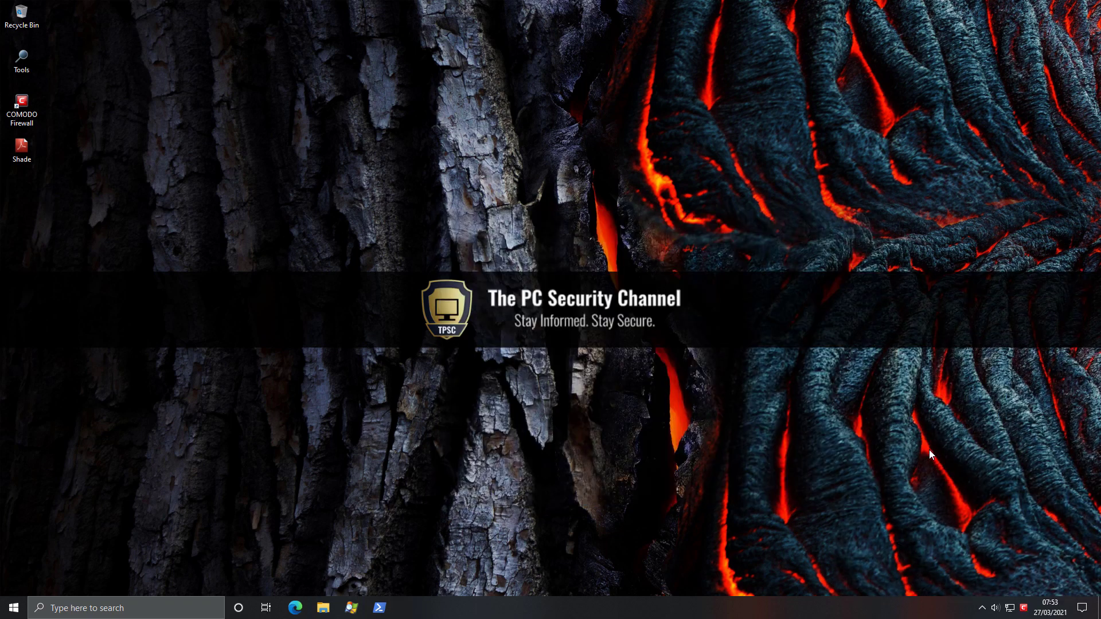
Step: Check in File Explorer that Documents and Pictures still hold their files, then close it
{"action": "left_click", "coordinate": [323, 608]}
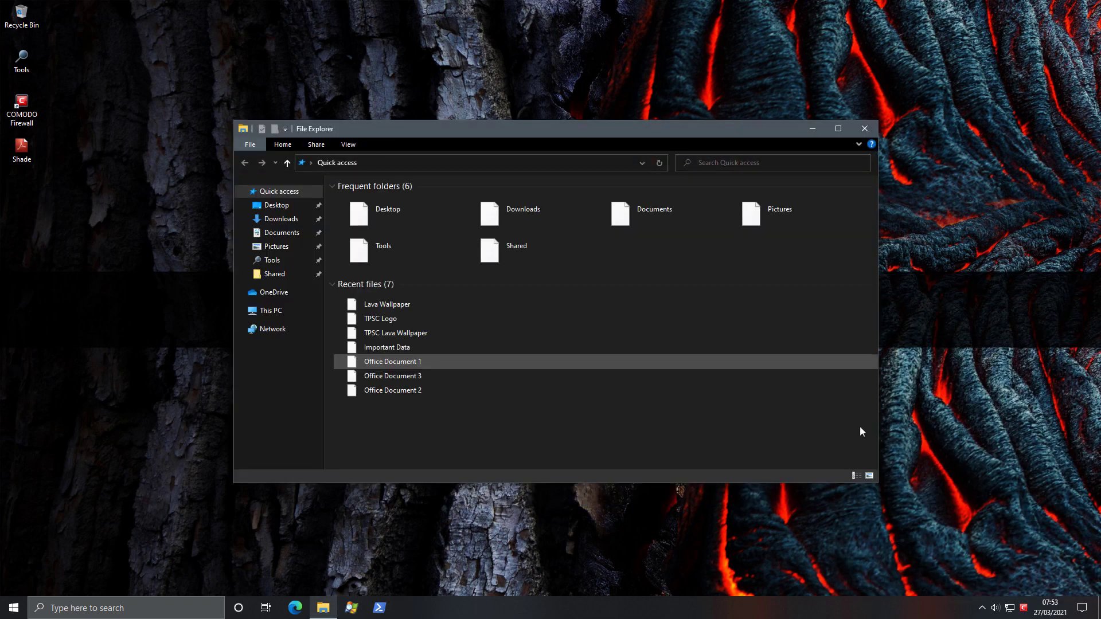
{"action": "left_click", "coordinate": [281, 233]}
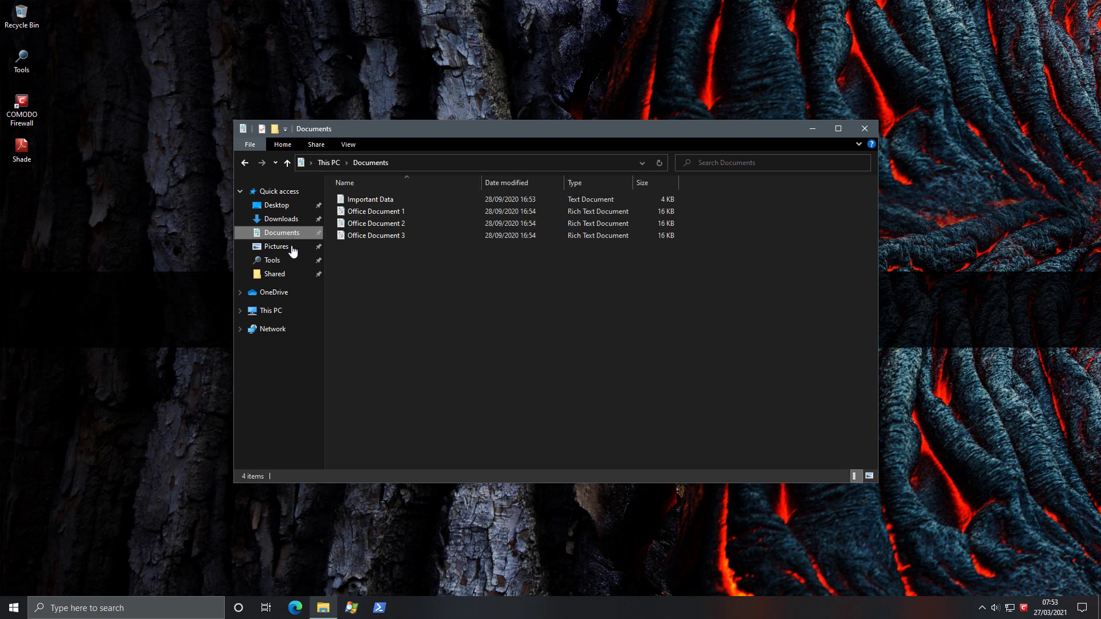
{"action": "left_click", "coordinate": [276, 247]}
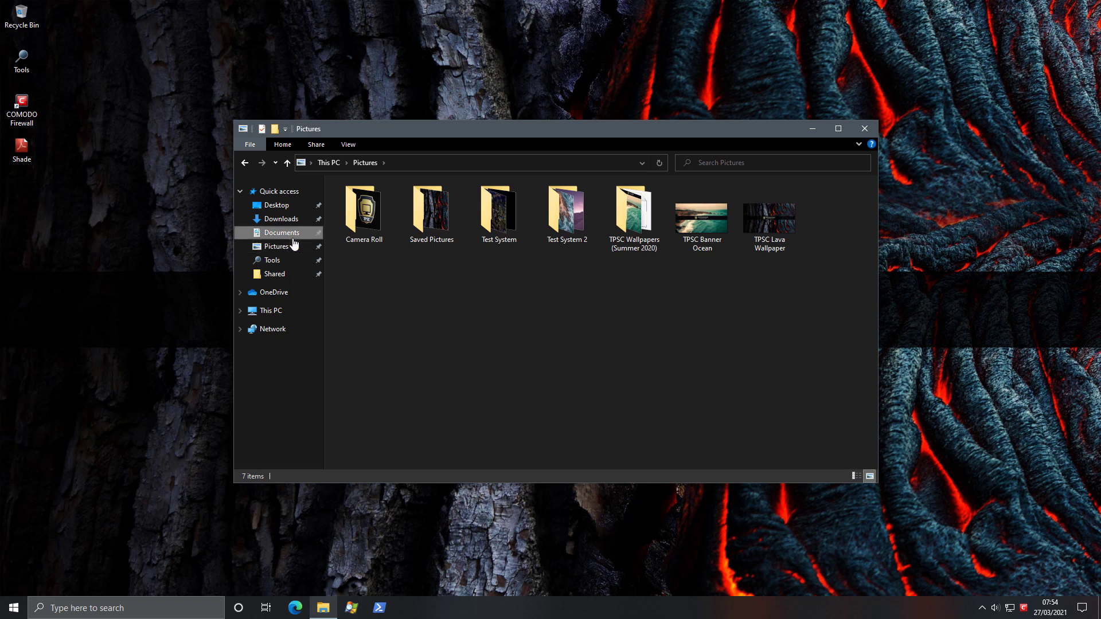
{"action": "left_click", "coordinate": [281, 232]}
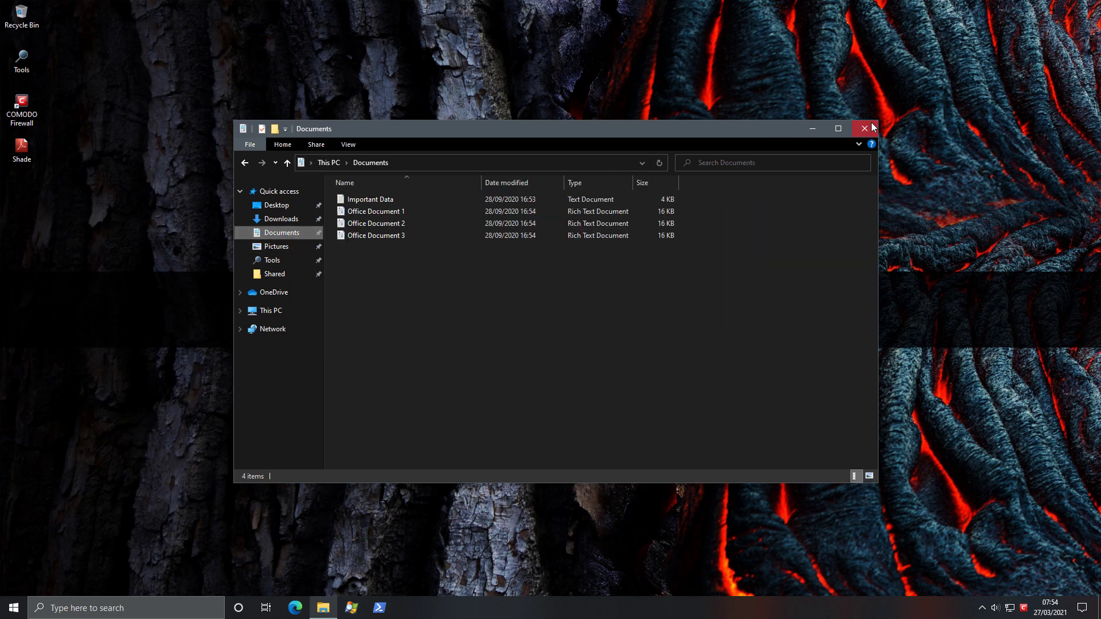
{"action": "left_click", "coordinate": [864, 129]}
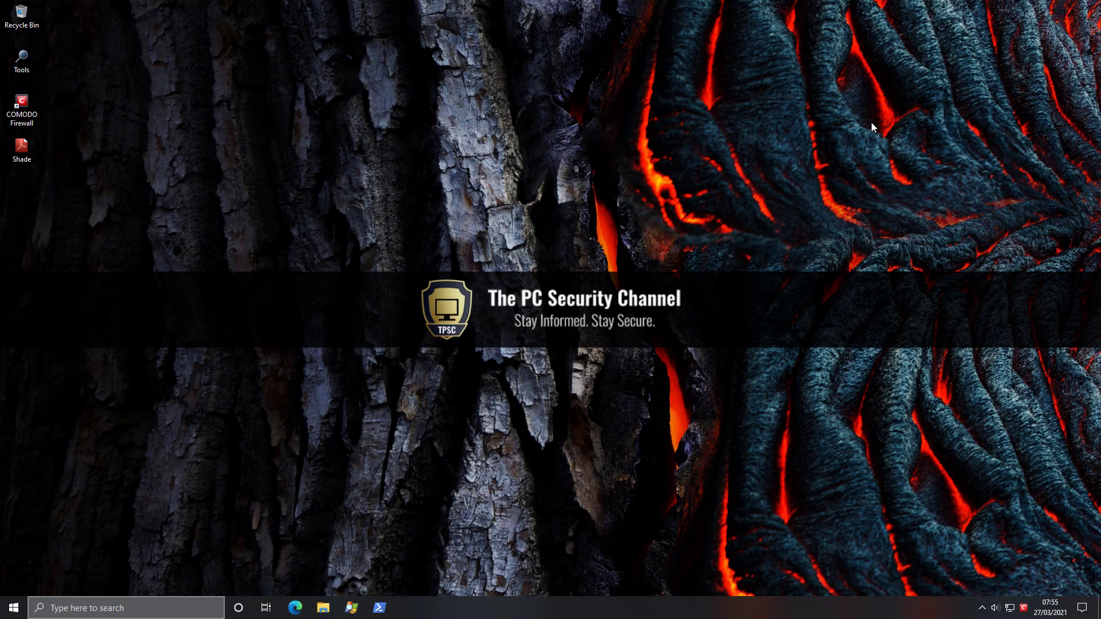
{"action": "mouse_move", "coordinate": [857, 147]}
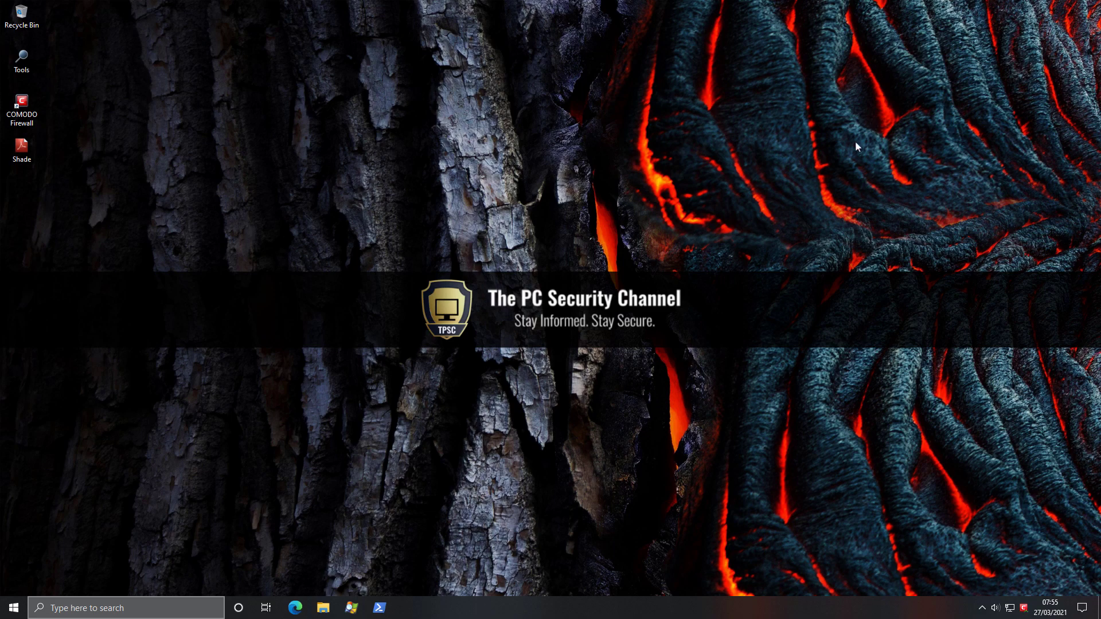